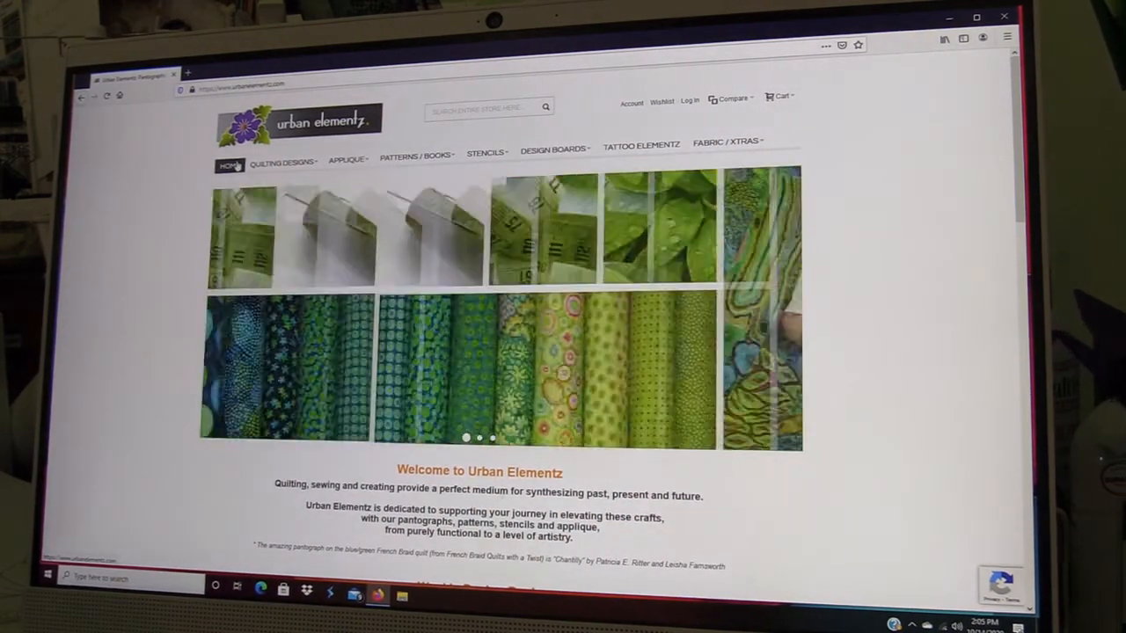
Open the Quilting Designs catalogue and scroll through its pantograph design listings
click(281, 162)
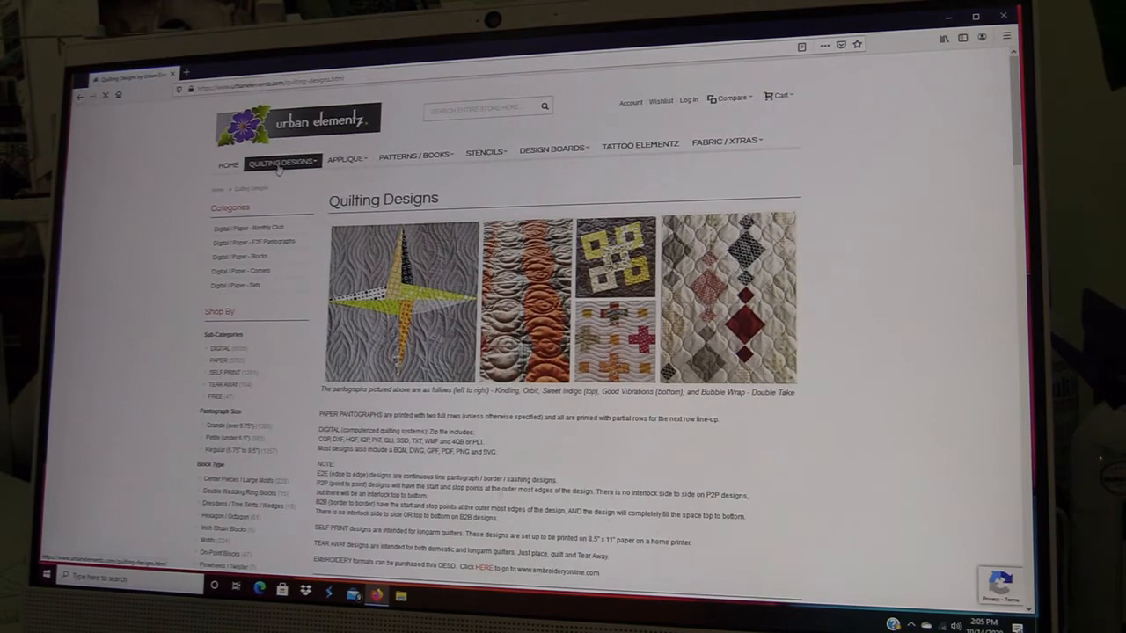
scroll(down, 3)
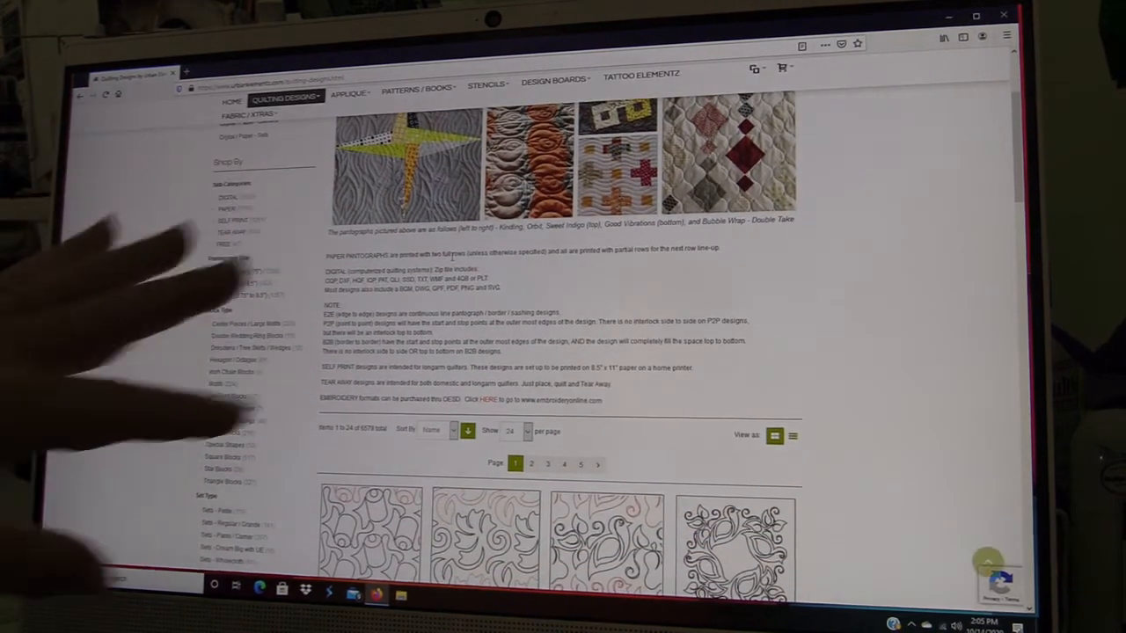
scroll(down, 3)
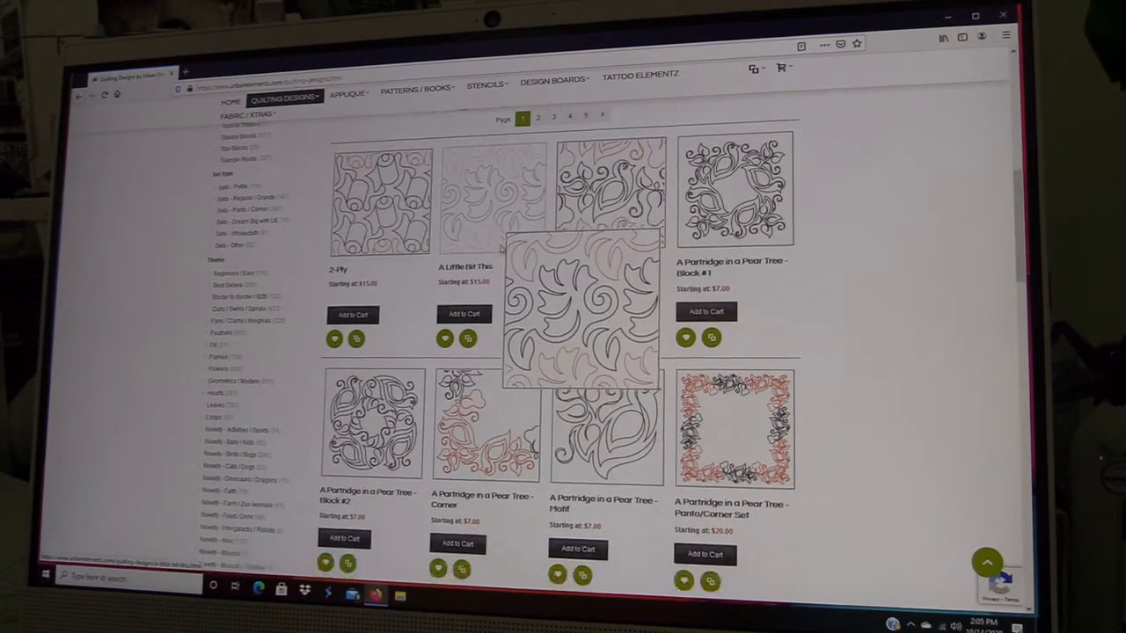
scroll(down, 3)
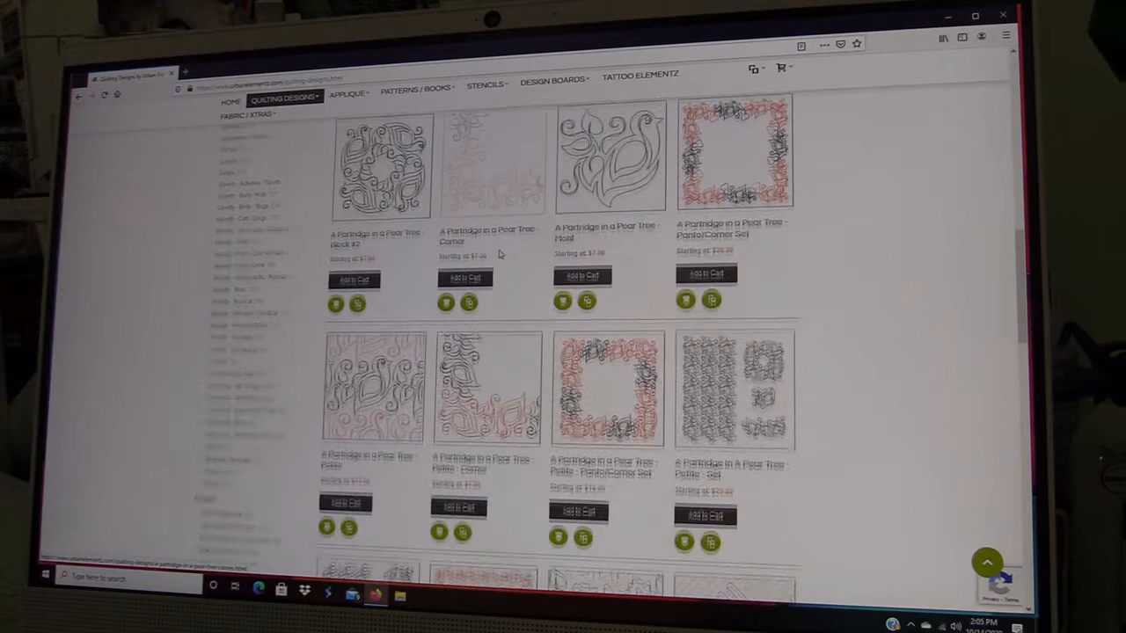
scroll(down, 3)
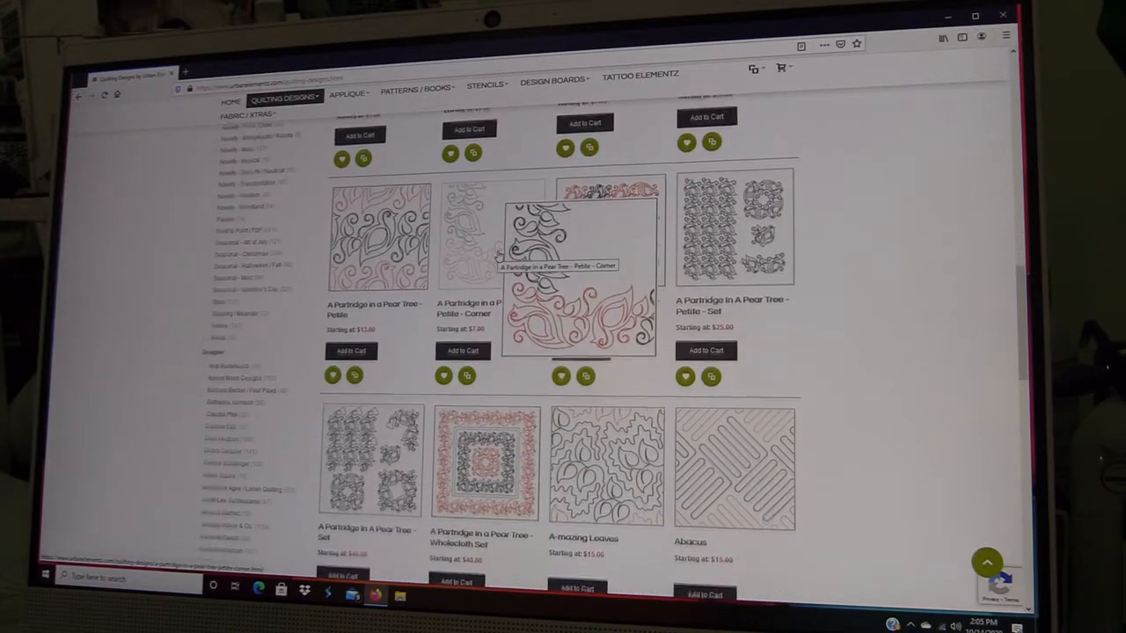
scroll(down, 3)
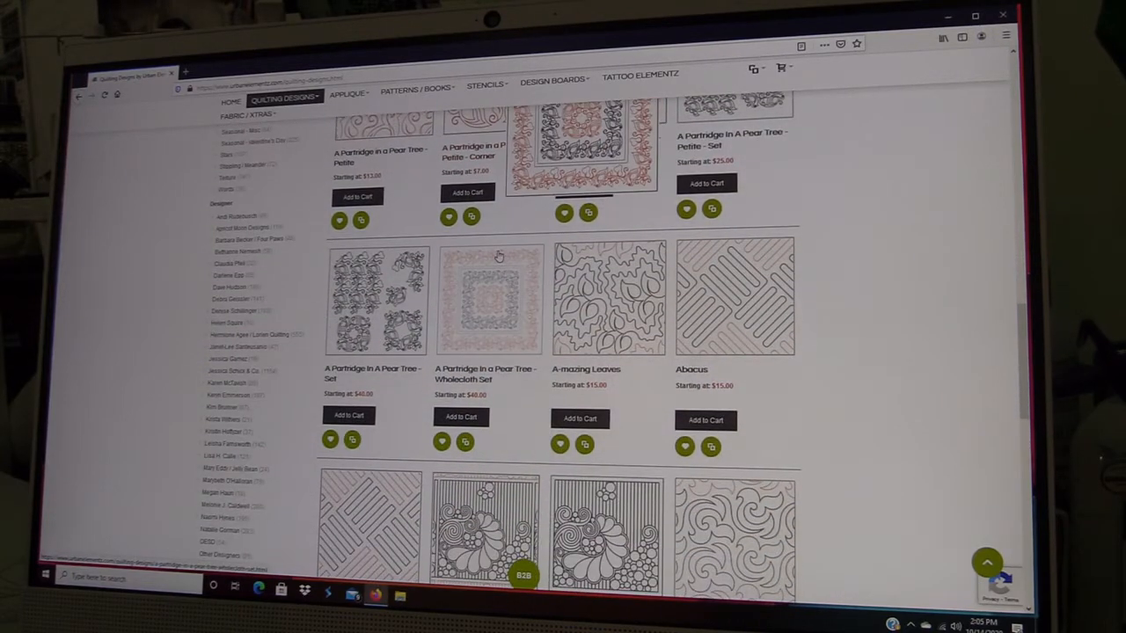
scroll(down, 3)
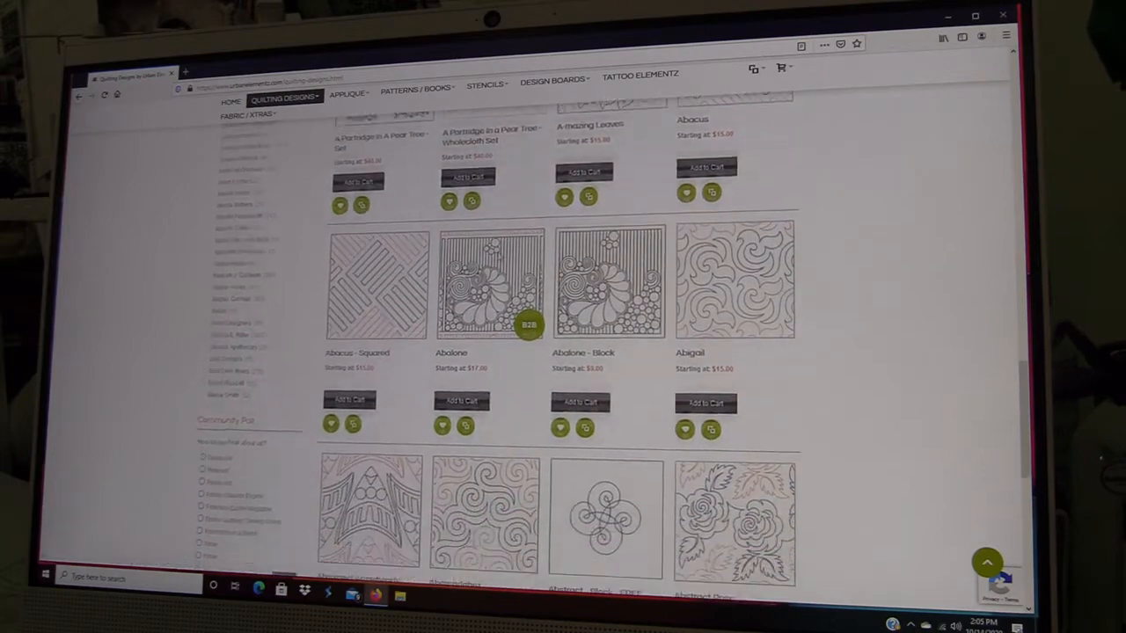
scroll(down, 3)
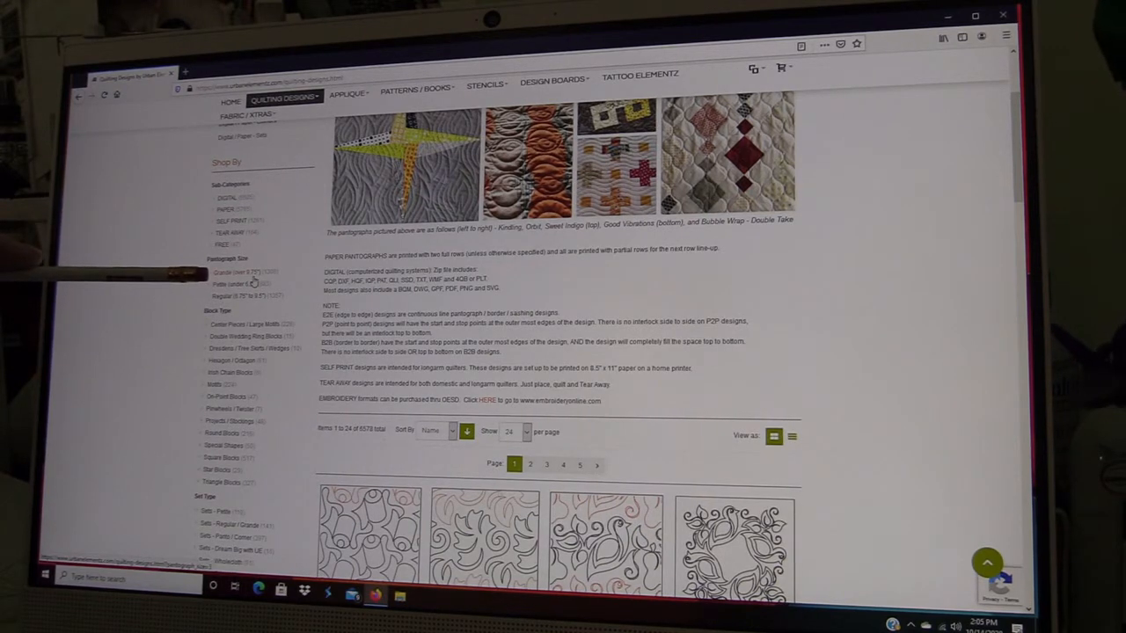
Browse the sidebar filter lists and pick the DIGITAL sub-category under Shop By
scroll(down, 3)
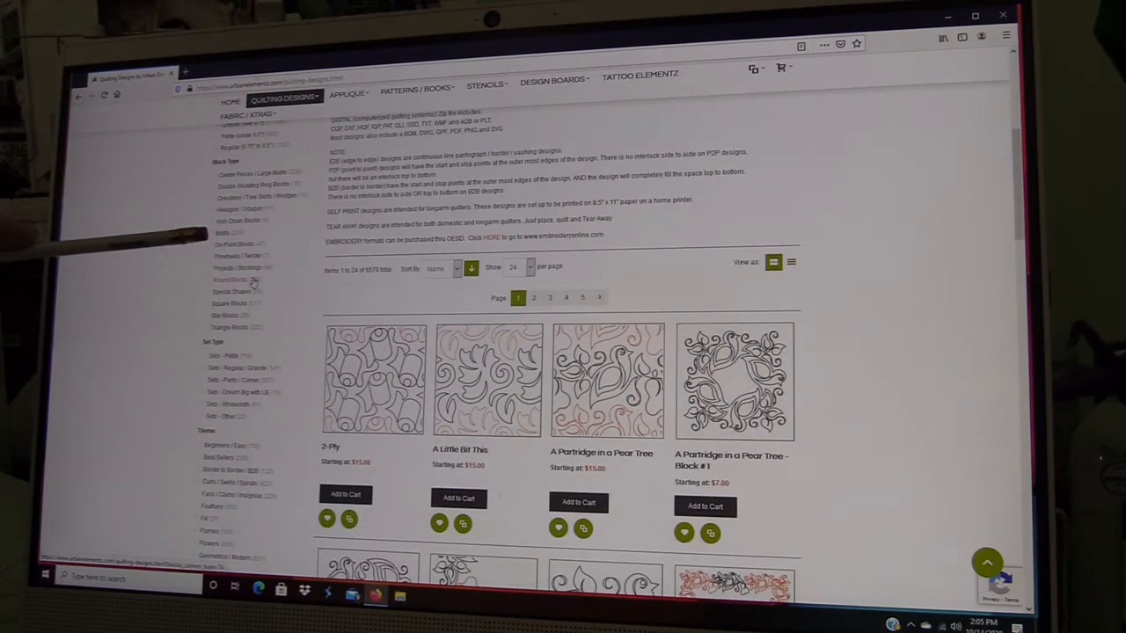
scroll(down, 3)
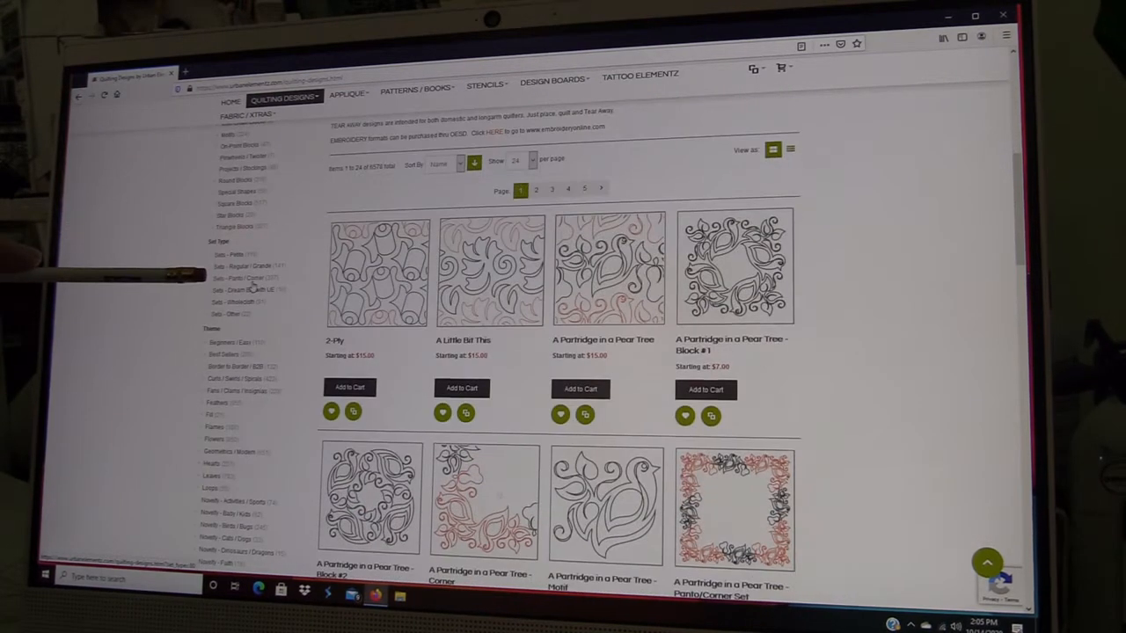
scroll(down, 3)
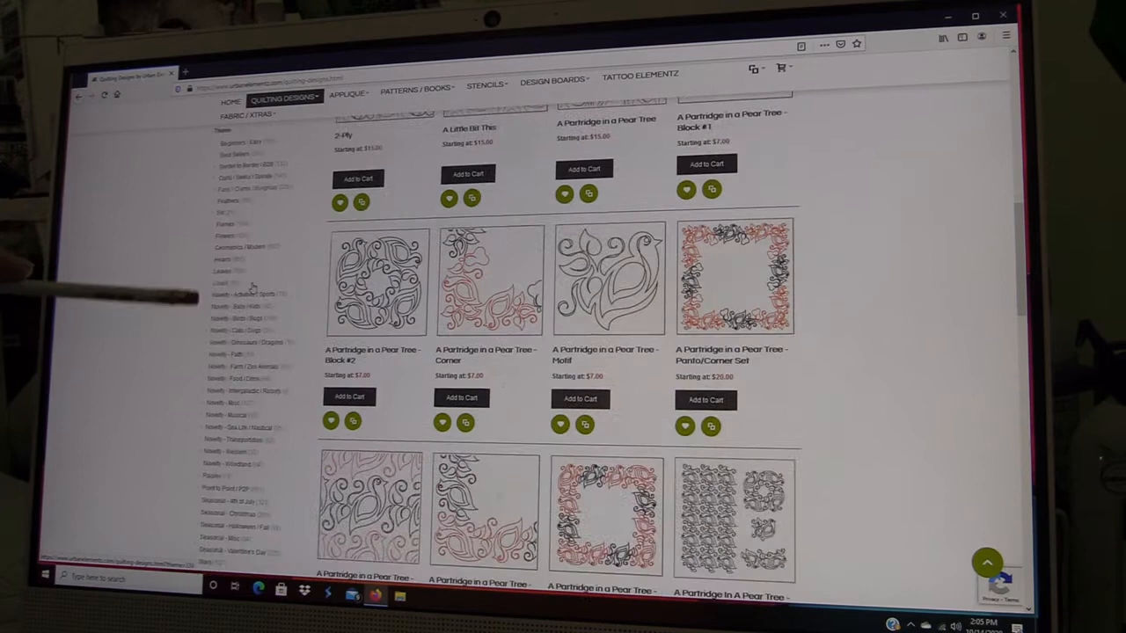
scroll(down, 3)
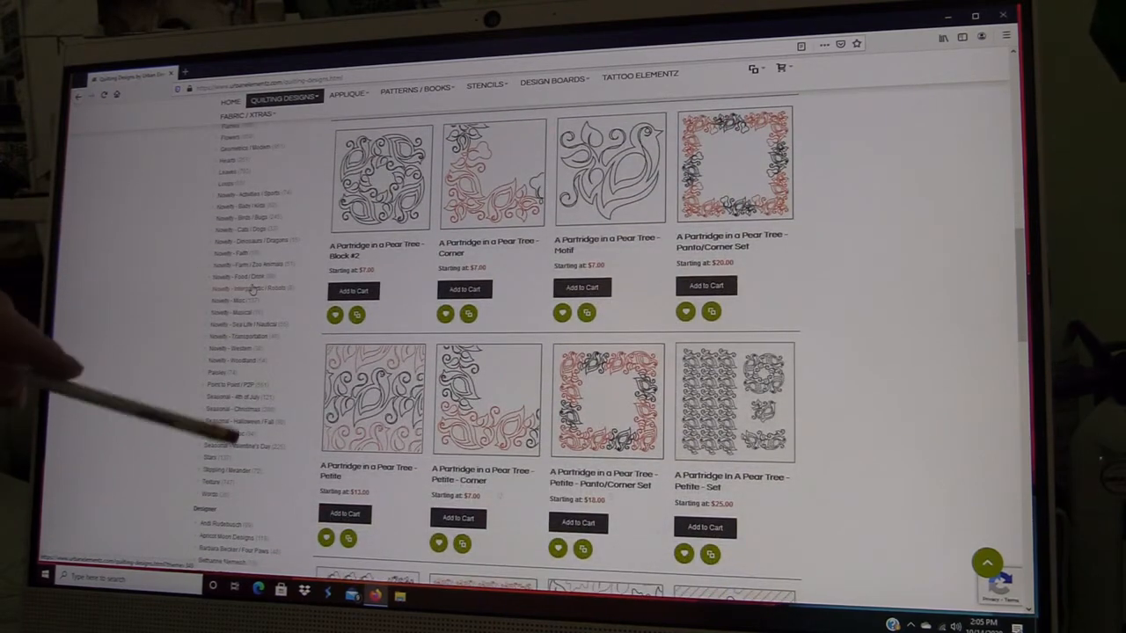
scroll(down, 3)
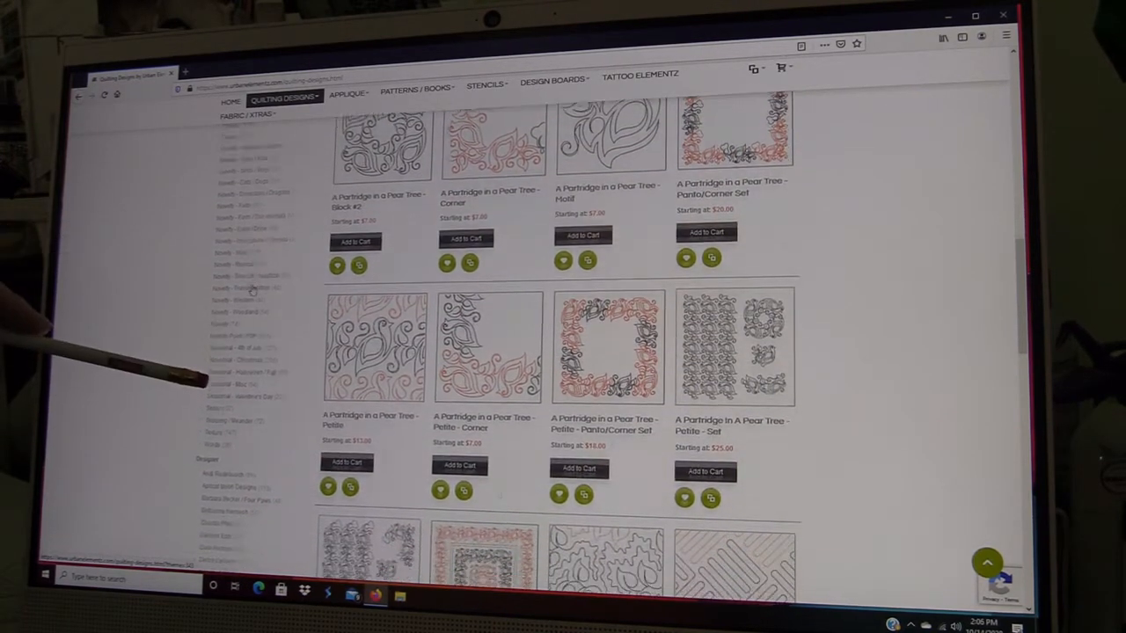
scroll(down, 3)
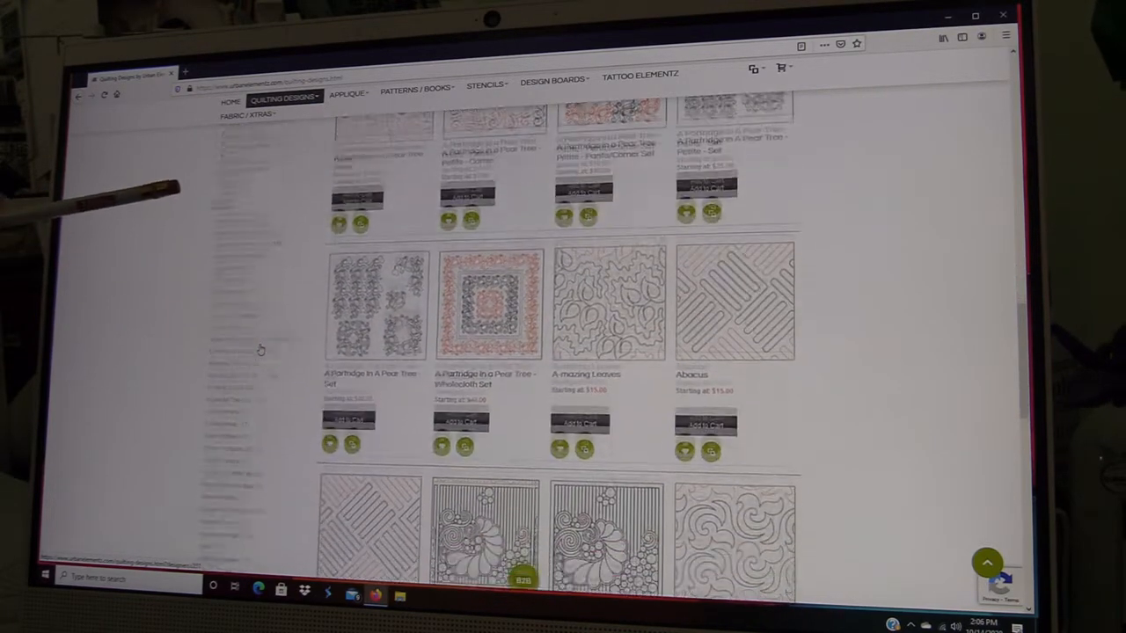
scroll(down, 3)
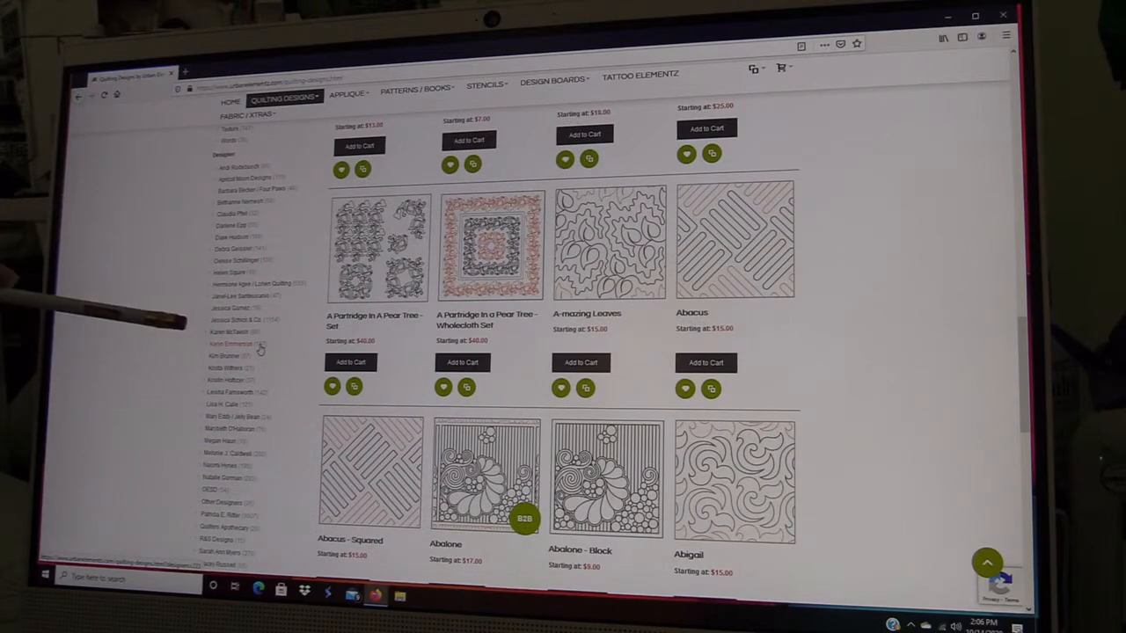
scroll(down, 3)
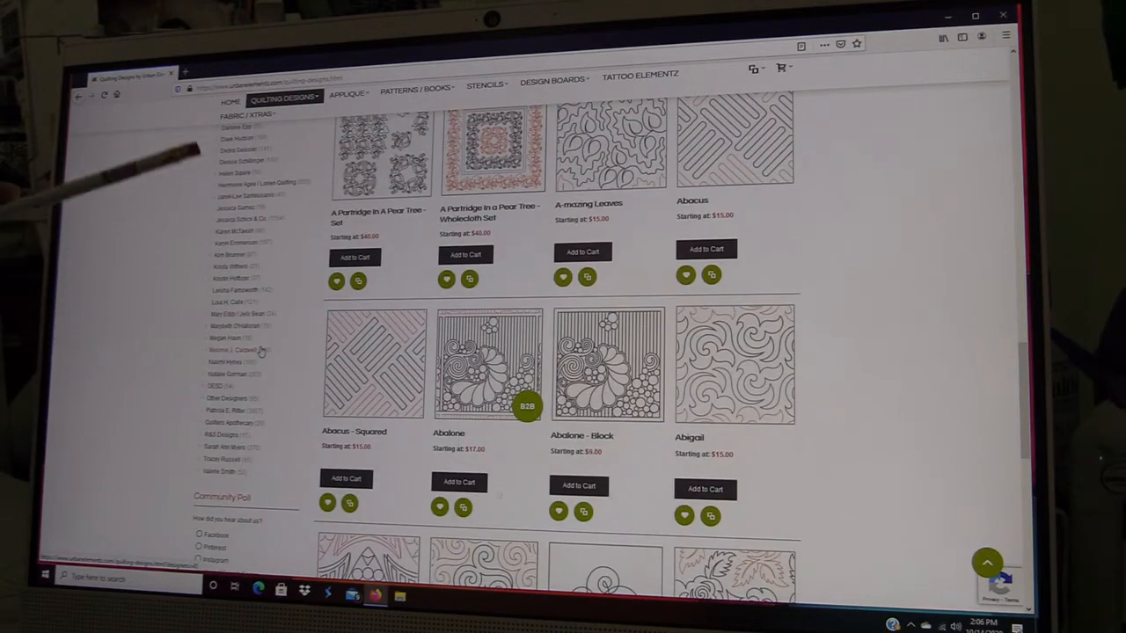
scroll(down, 3)
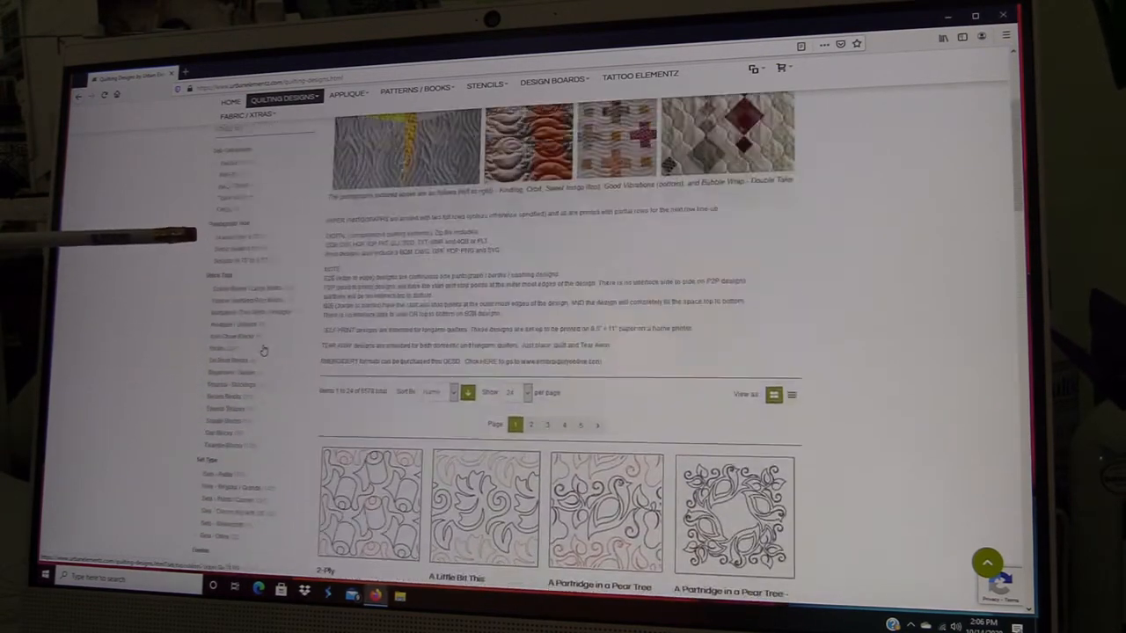
scroll(up, 3)
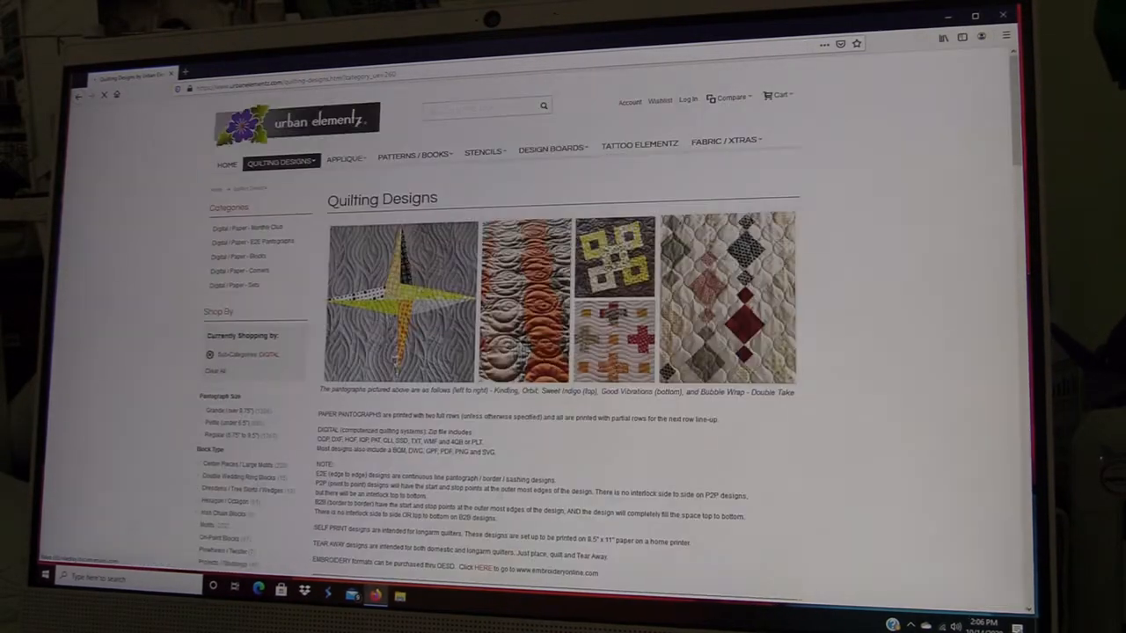
Scroll the digital design results down to the pagination and load page 2
scroll(down, 3)
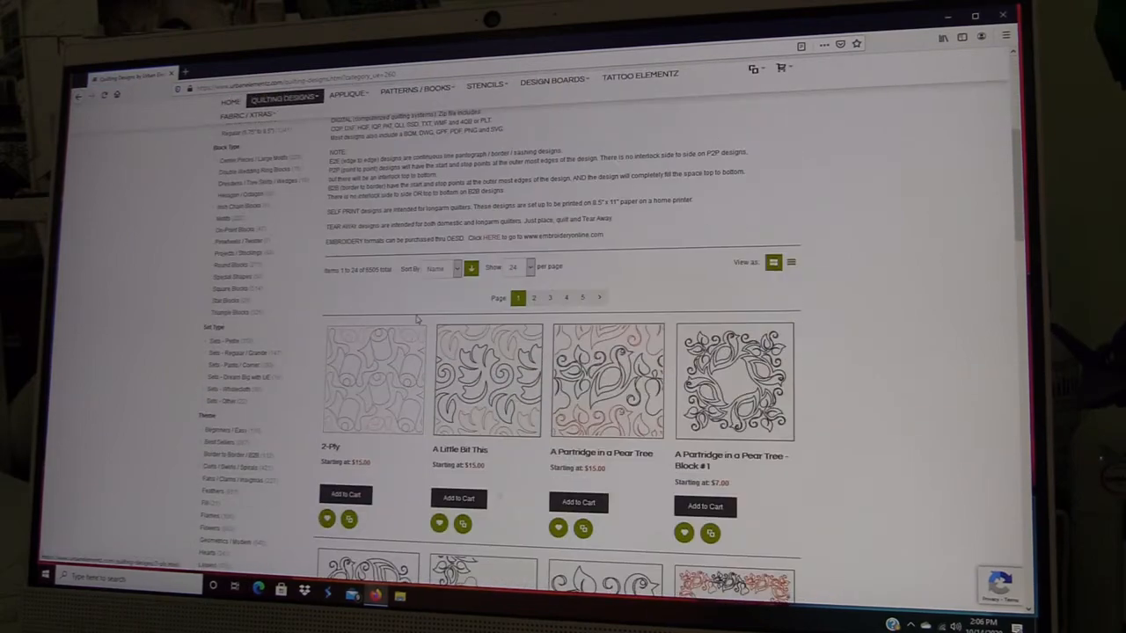
scroll(down, 3)
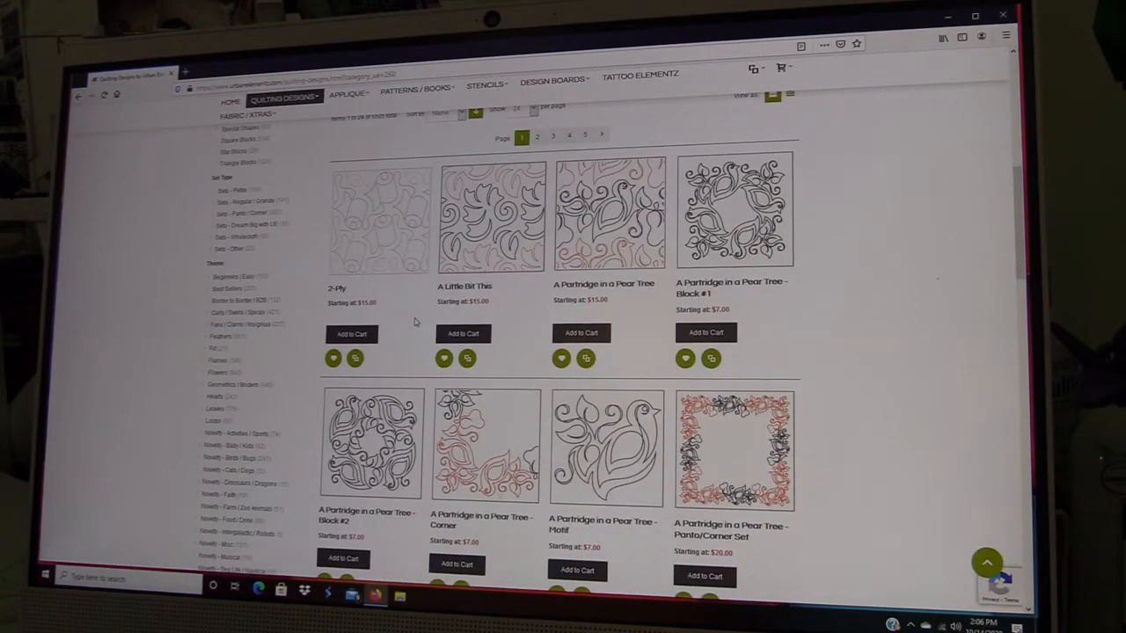
scroll(down, 3)
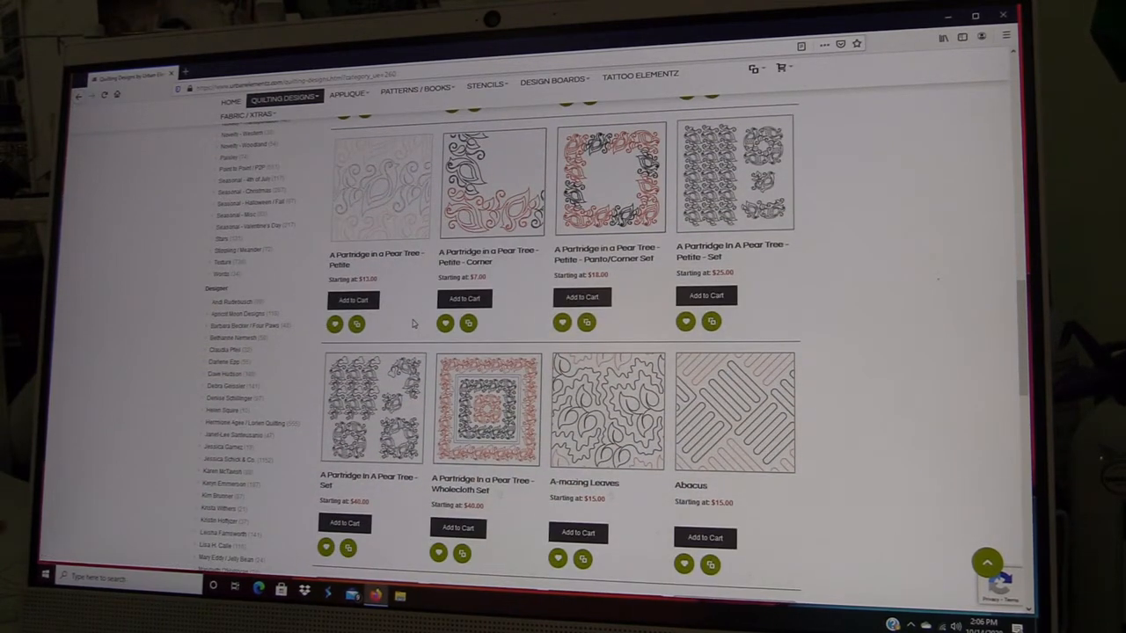
scroll(down, 3)
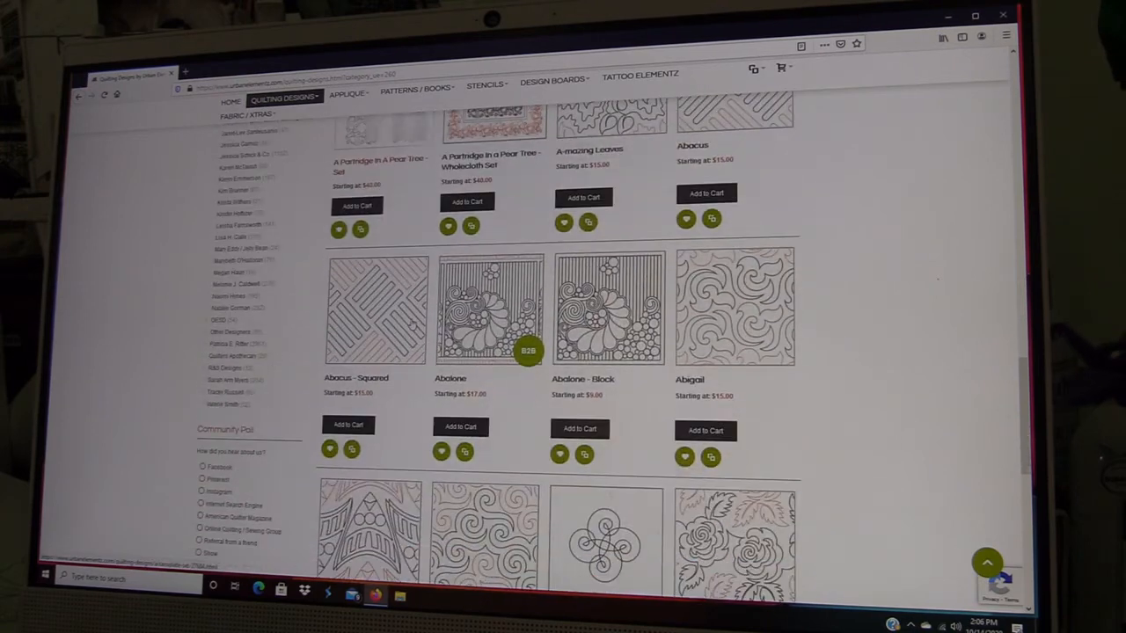
scroll(down, 3)
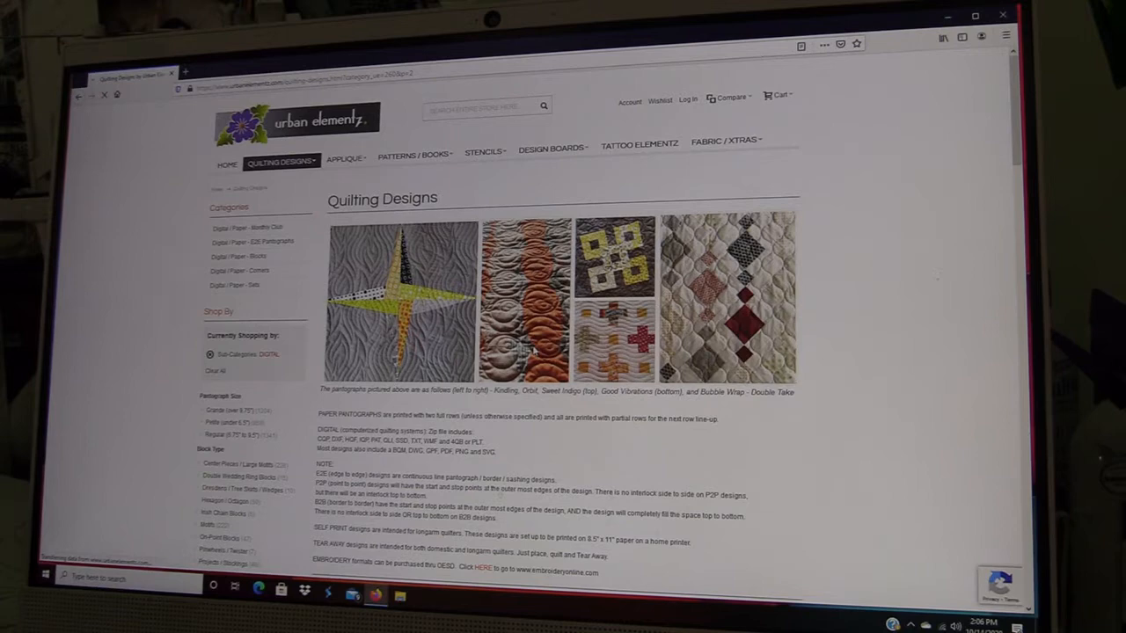
Open the Acanthus pantograph product page and read its digital file format Details section
scroll(down, 3)
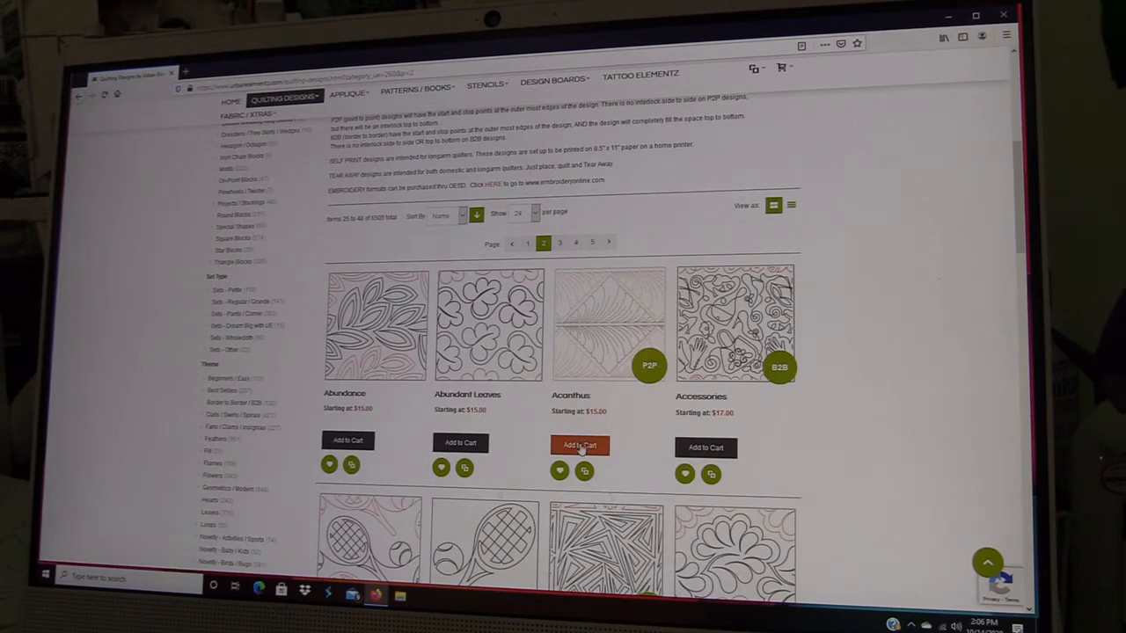
click(579, 446)
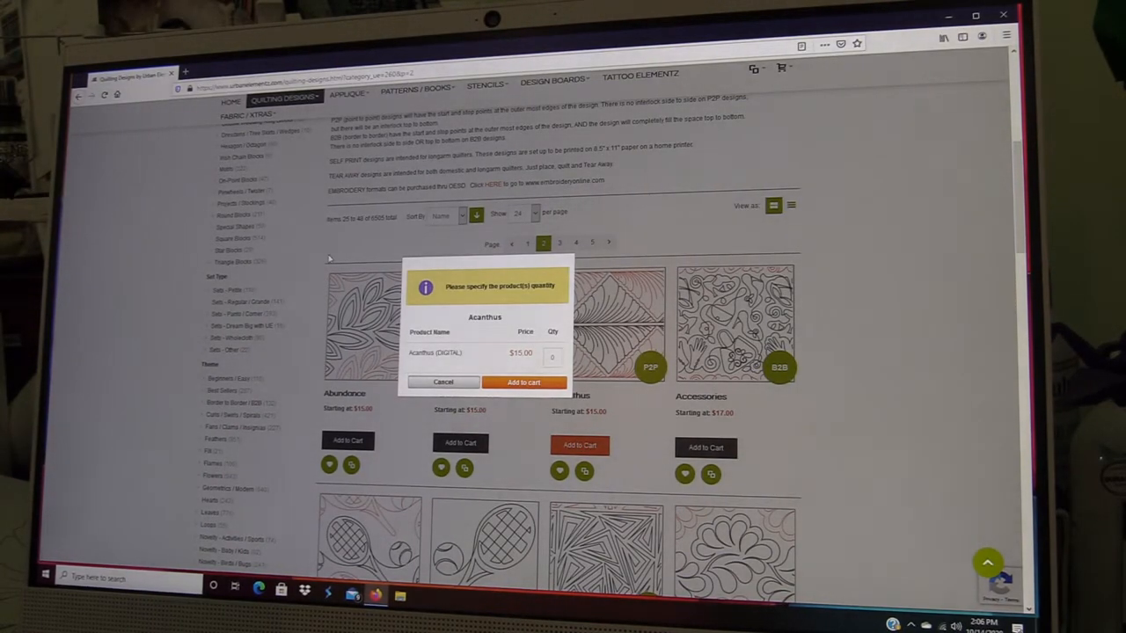
click(443, 381)
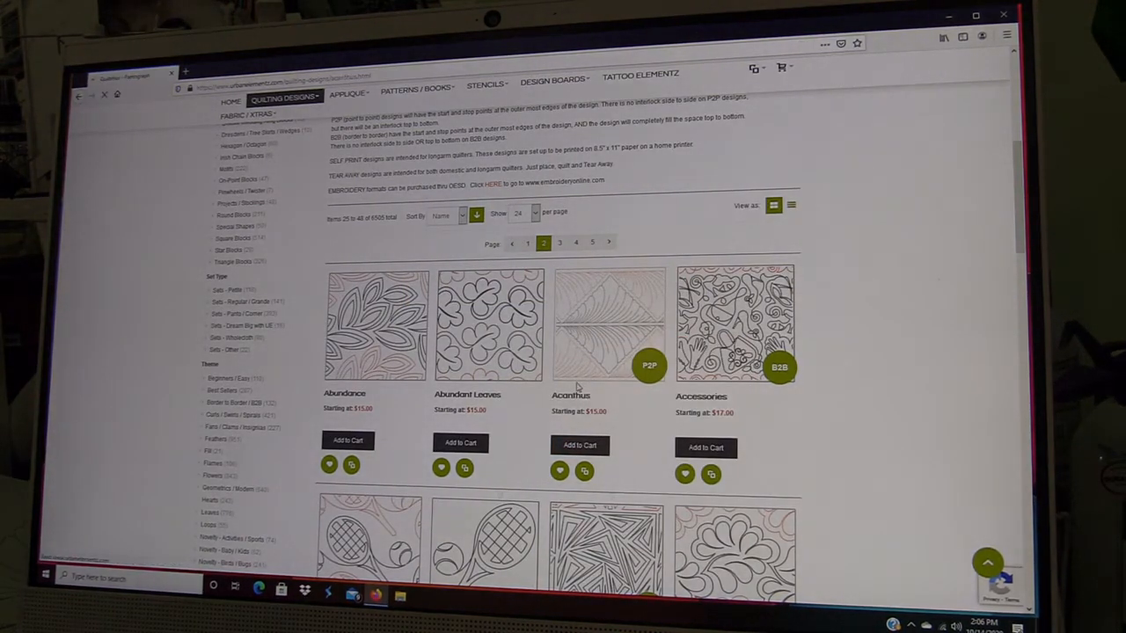
click(569, 395)
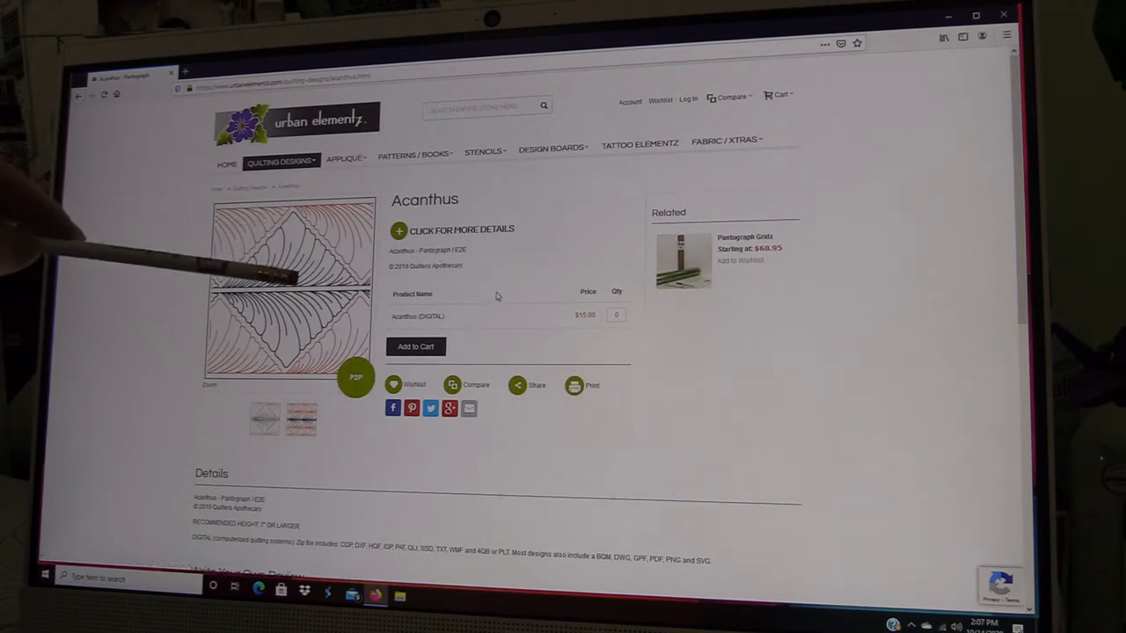
scroll(down, 3)
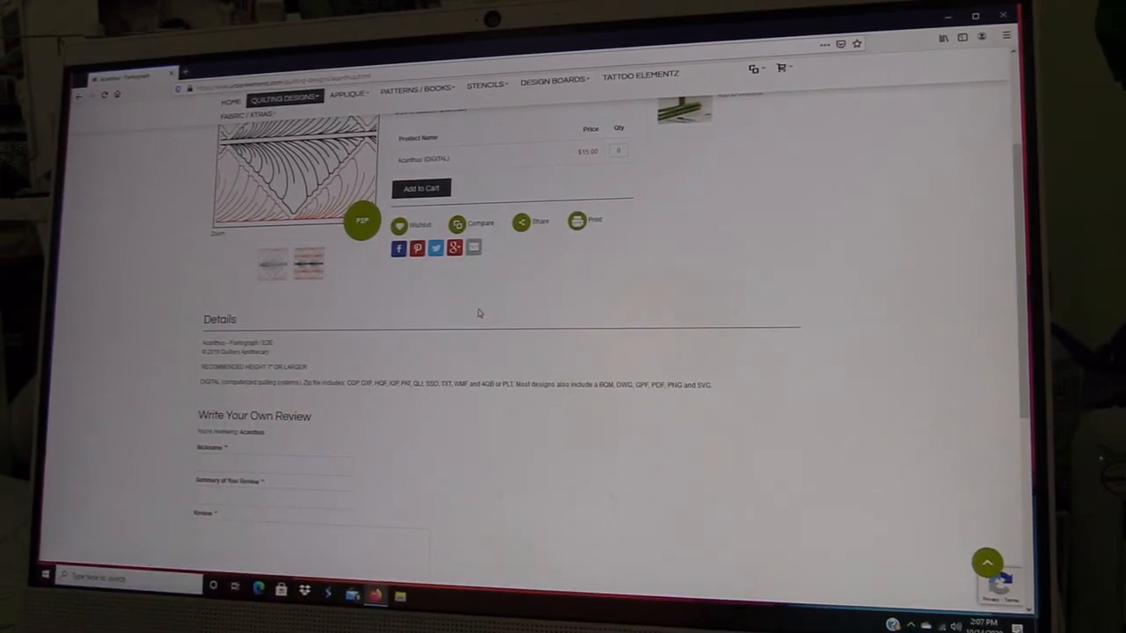
scroll(up, 3)
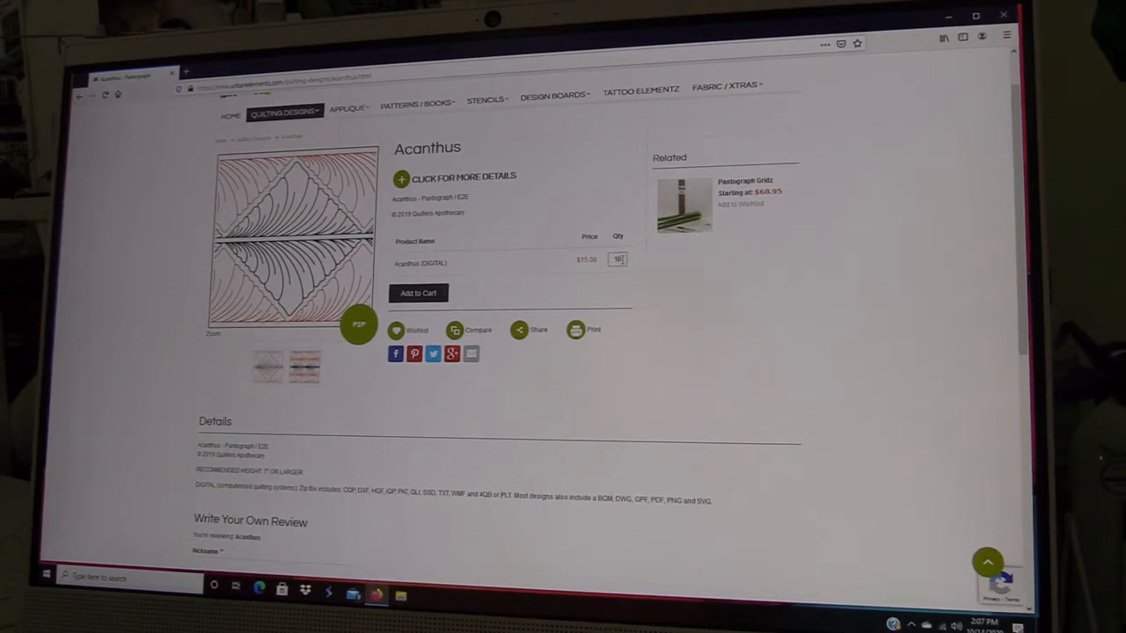
Add one Acanthus digital design to the cart and show the $15.00 cart summary
click(617, 259)
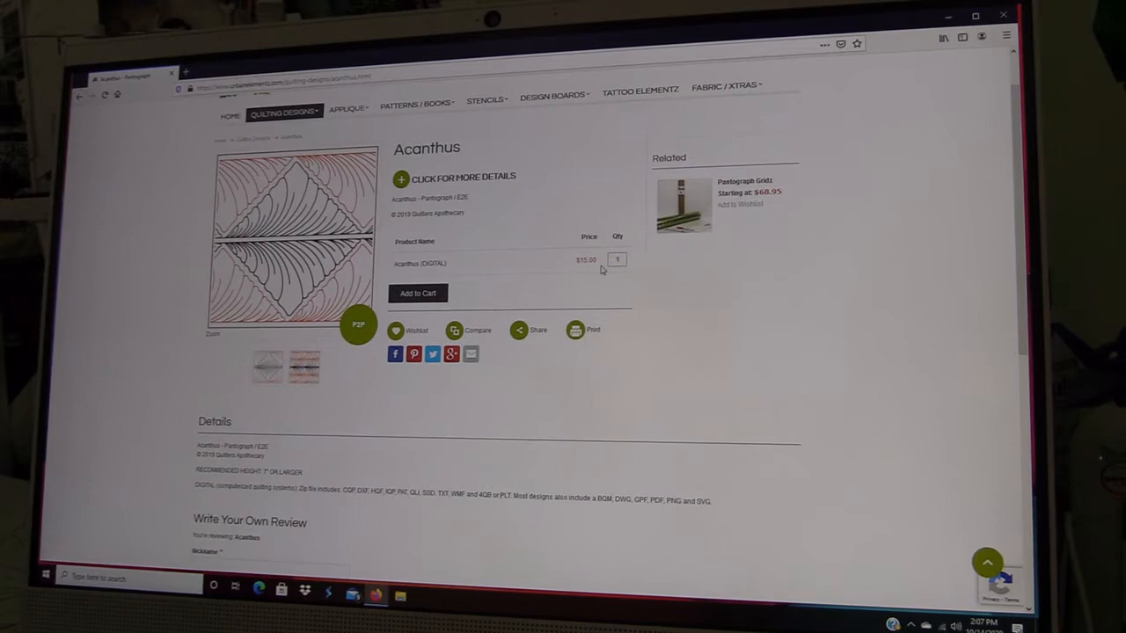
click(417, 293)
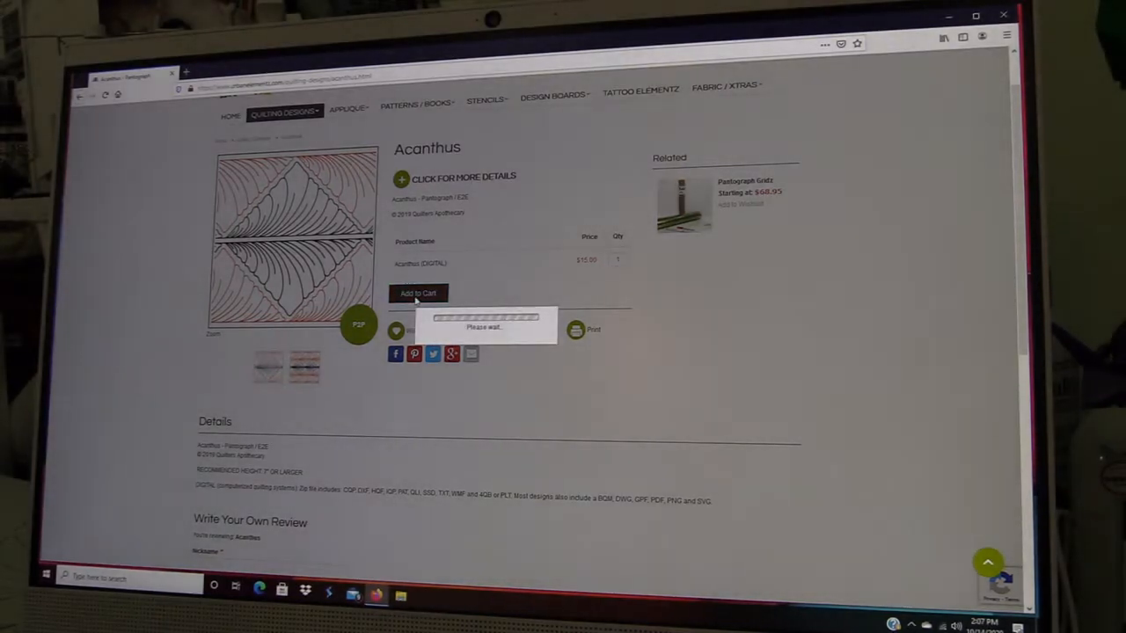
click(418, 293)
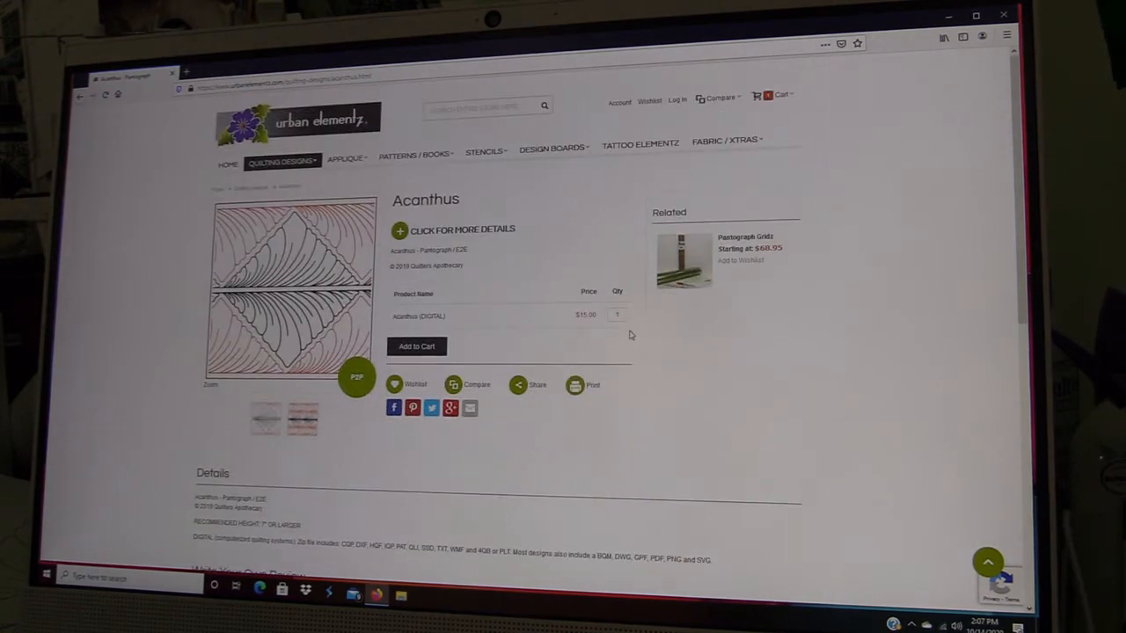
click(416, 346)
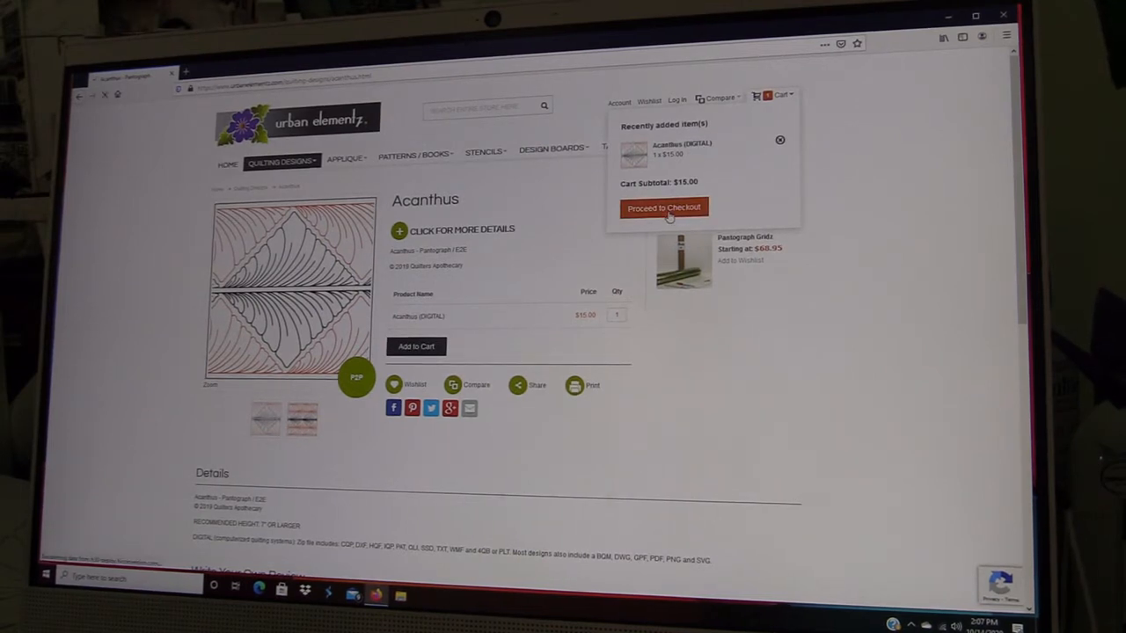
Proceed to checkout from the cart dropdown to load the Shopping Cart page
click(663, 208)
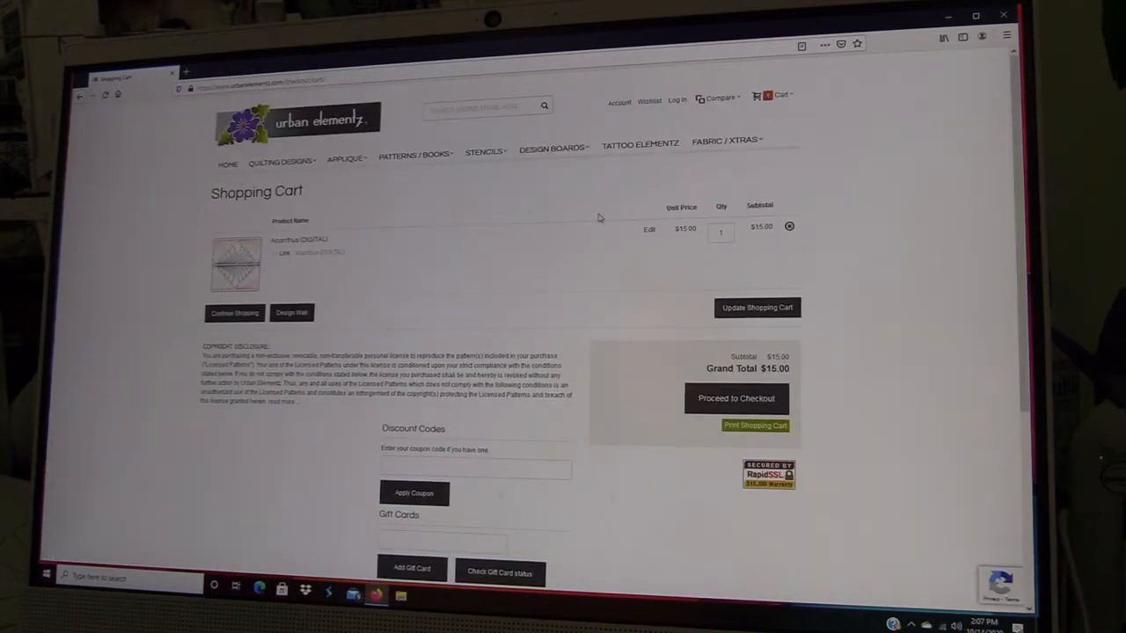
mouse_move(554, 272)
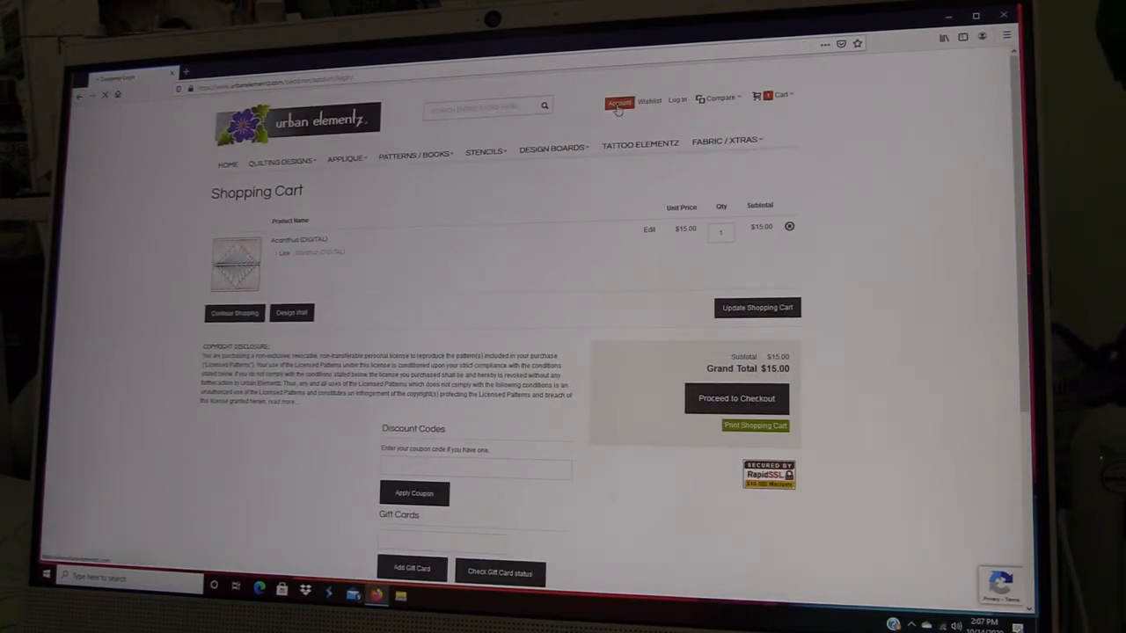
Log in to the Urban Elementz account using the saved email and password
click(619, 102)
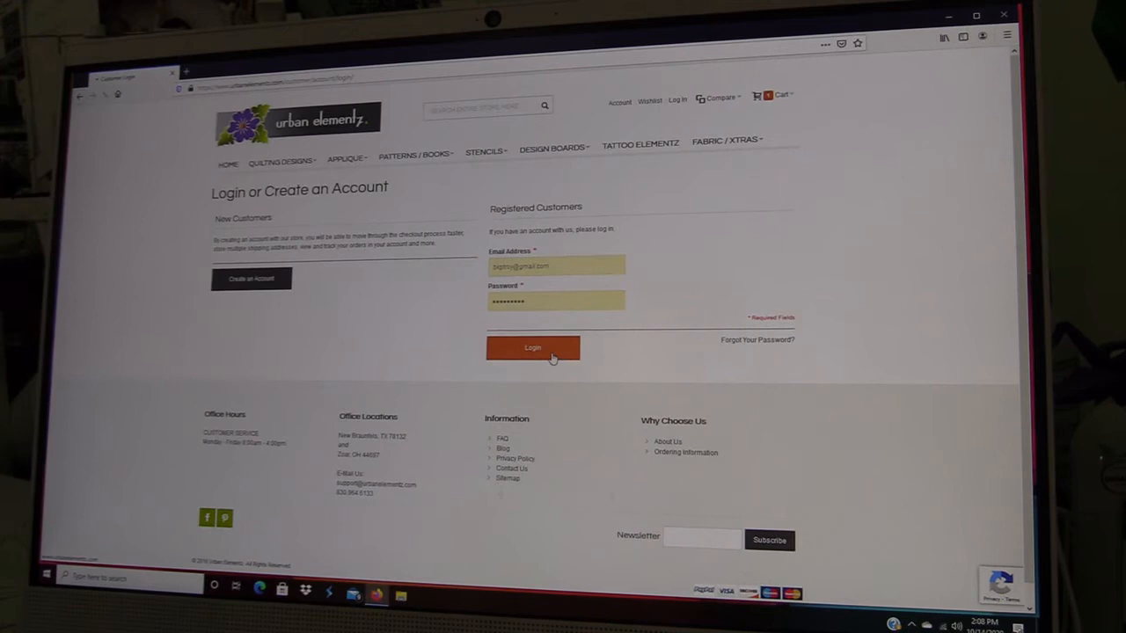
click(532, 347)
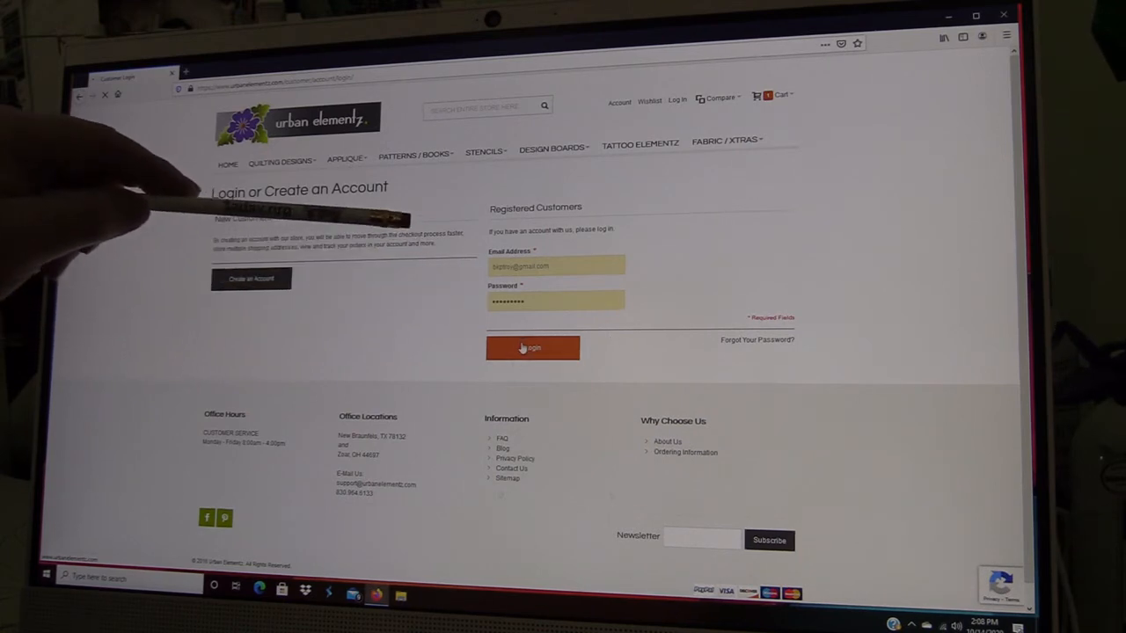
click(532, 348)
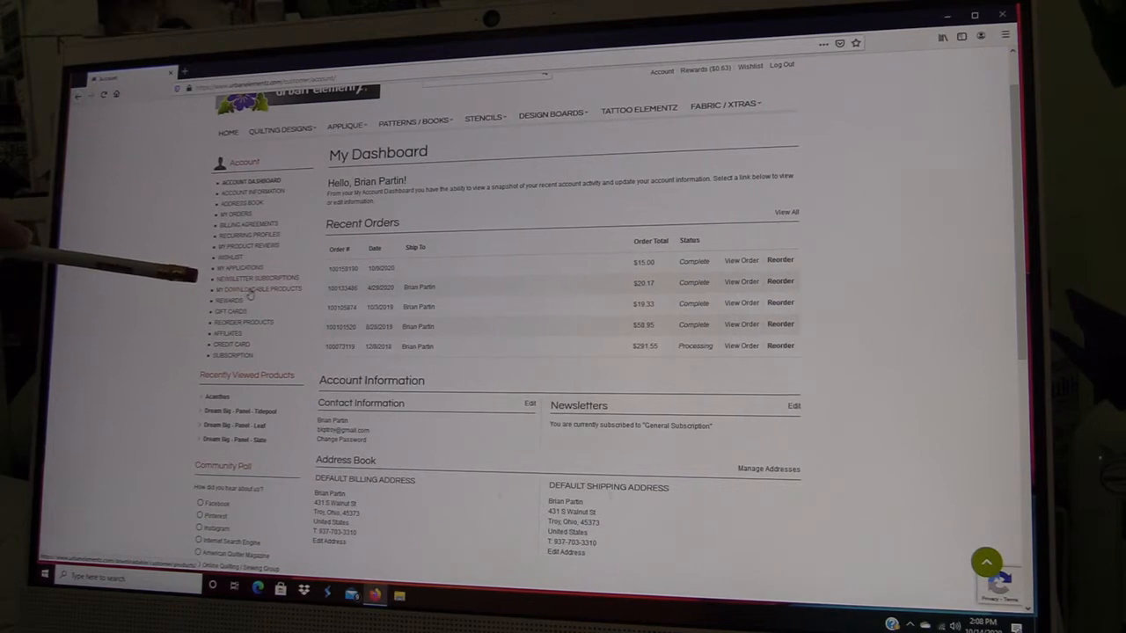
Open My Downloadable Products from the Account sidebar
click(259, 289)
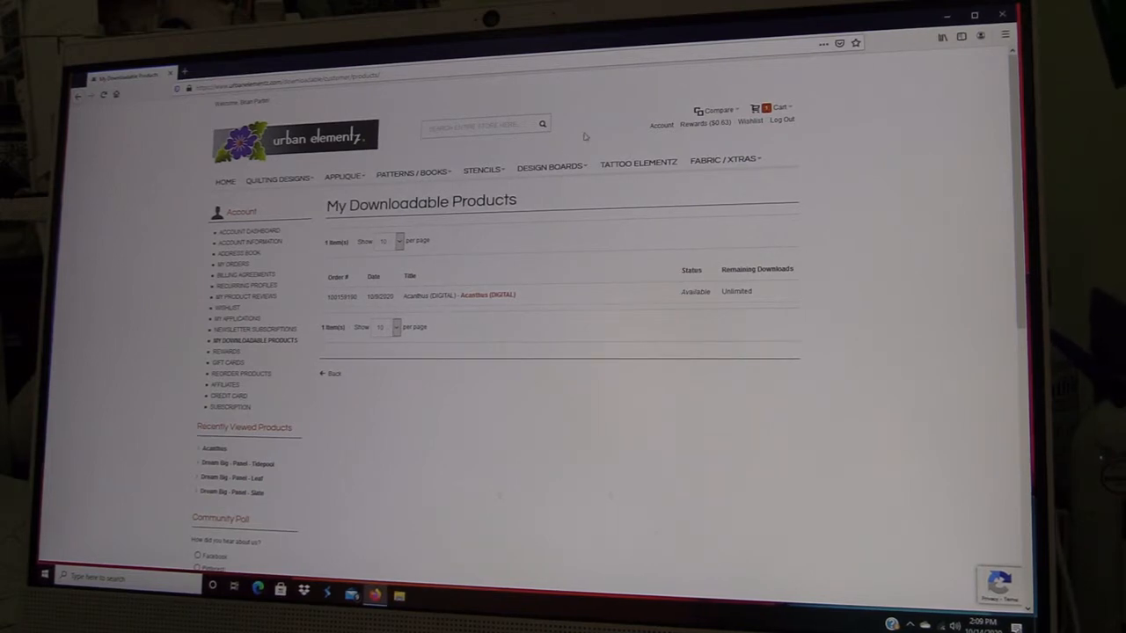
Open the Shopping Cart from the header Cart link
click(776, 107)
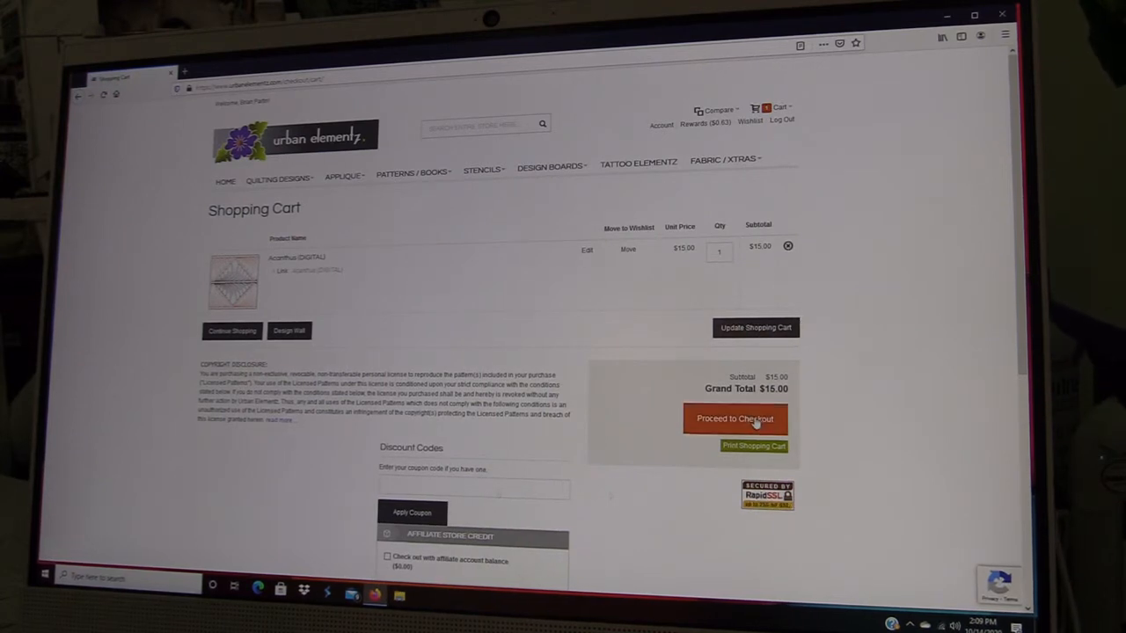
Start checkout, confirm the billing address, then view the Acanthus order email in Gmail
click(734, 419)
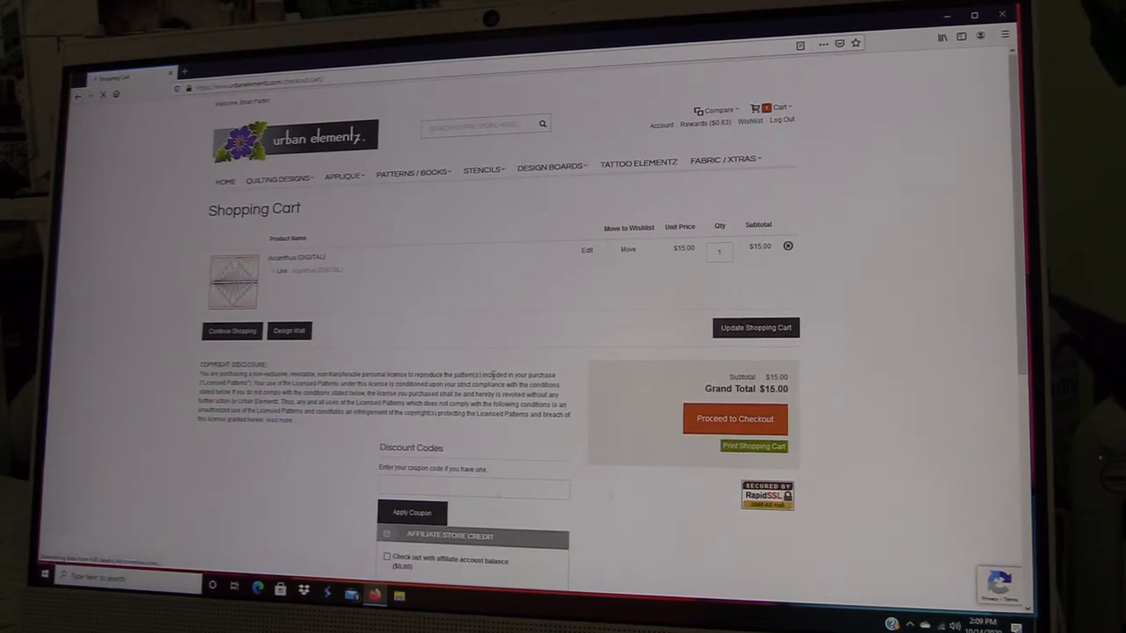
click(735, 419)
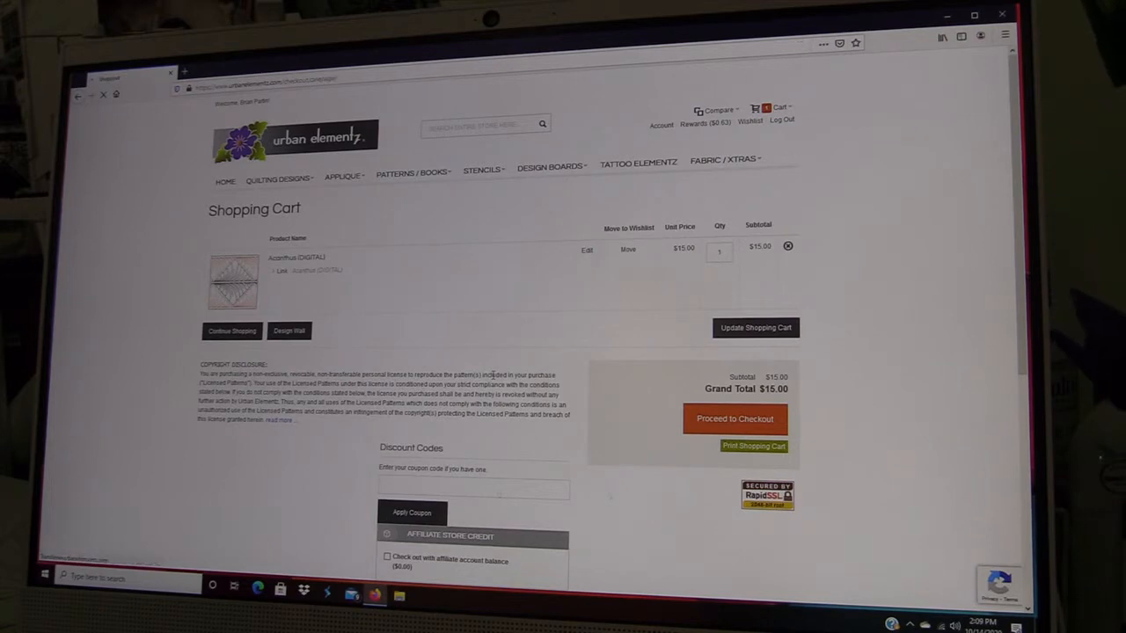
click(734, 419)
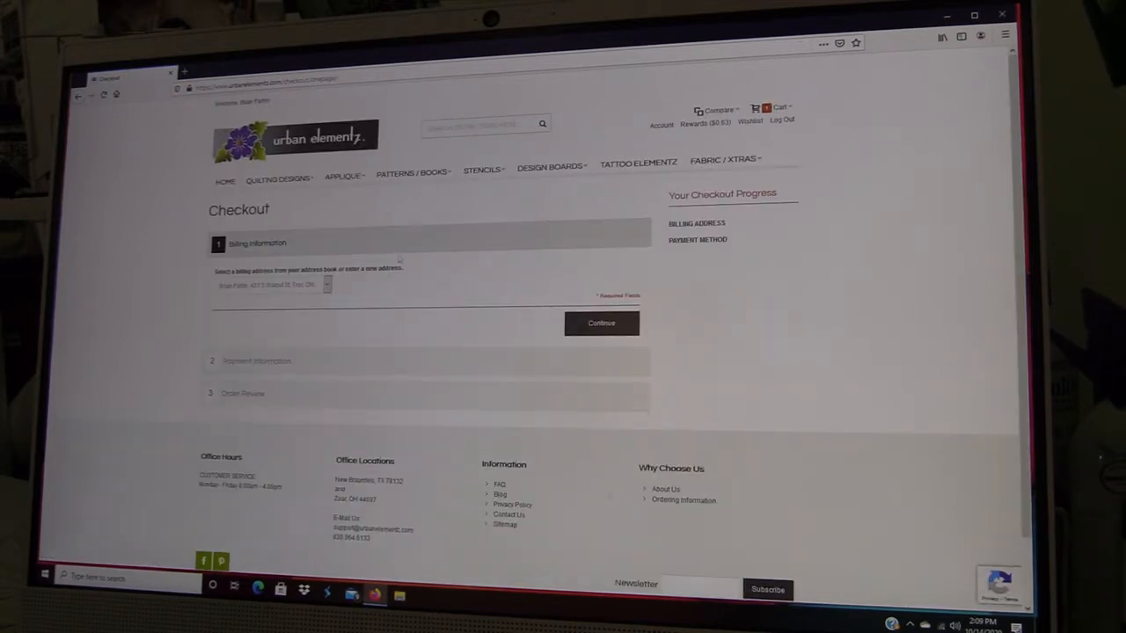
scroll(down, 3)
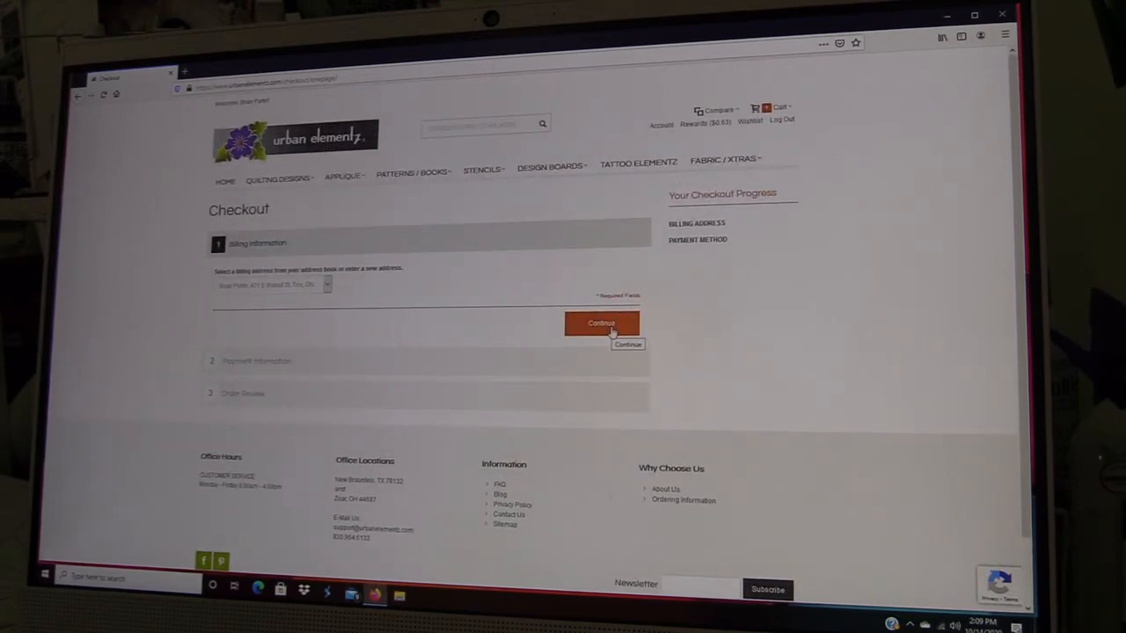
click(602, 324)
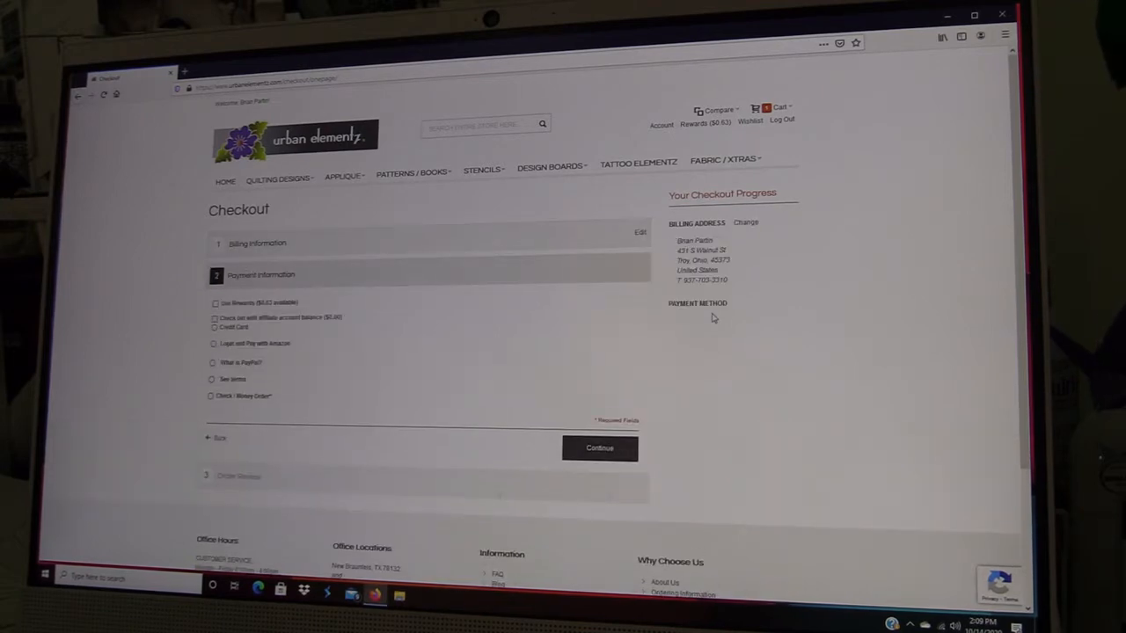
scroll(down, 3)
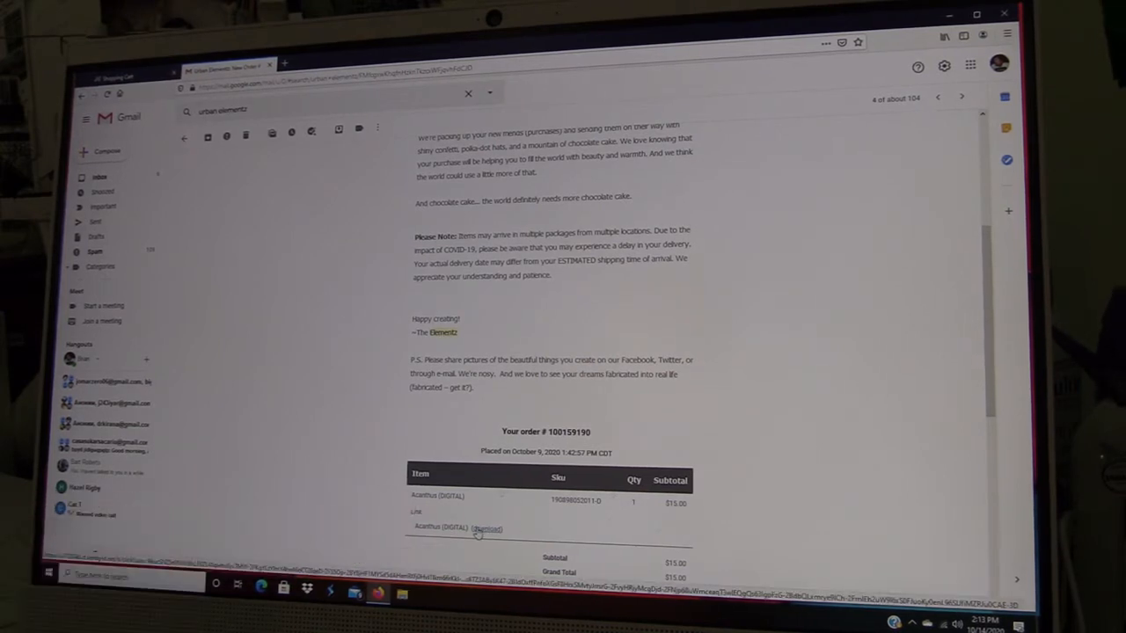
Save acanthus.zip from the order email's Acanthus (DIGITAL) download link and view the downloads list
click(486, 528)
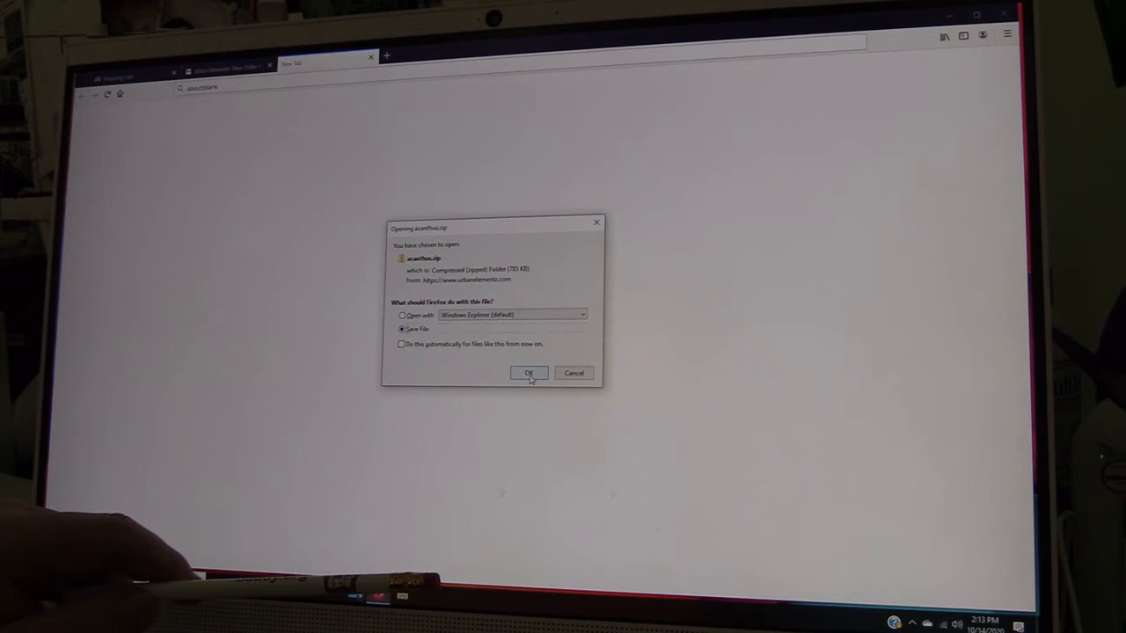
click(529, 372)
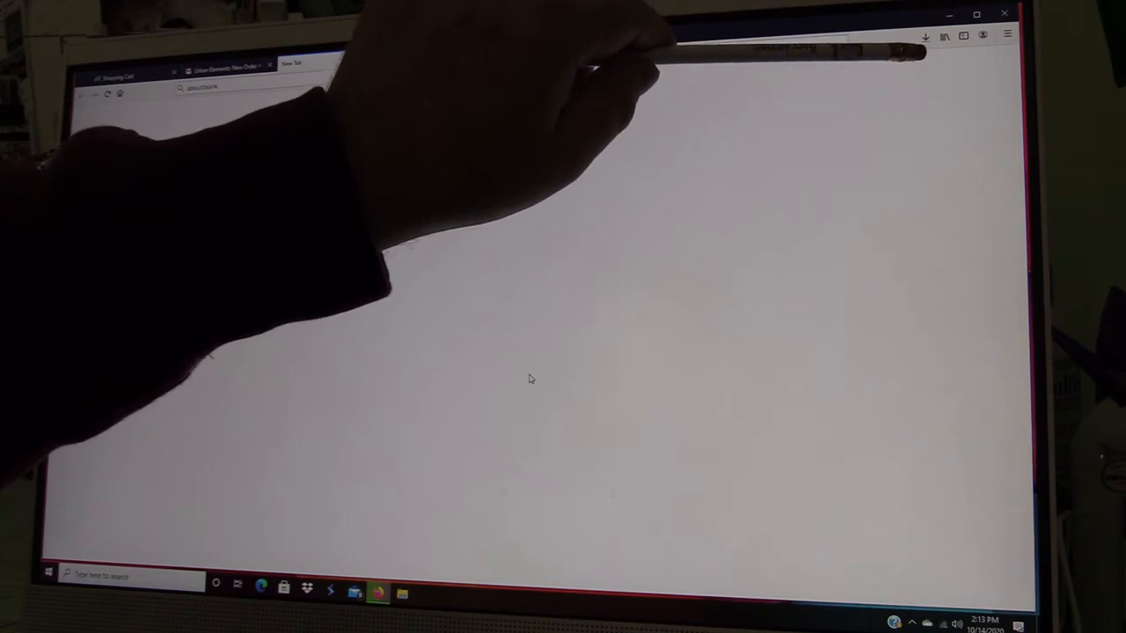
click(924, 35)
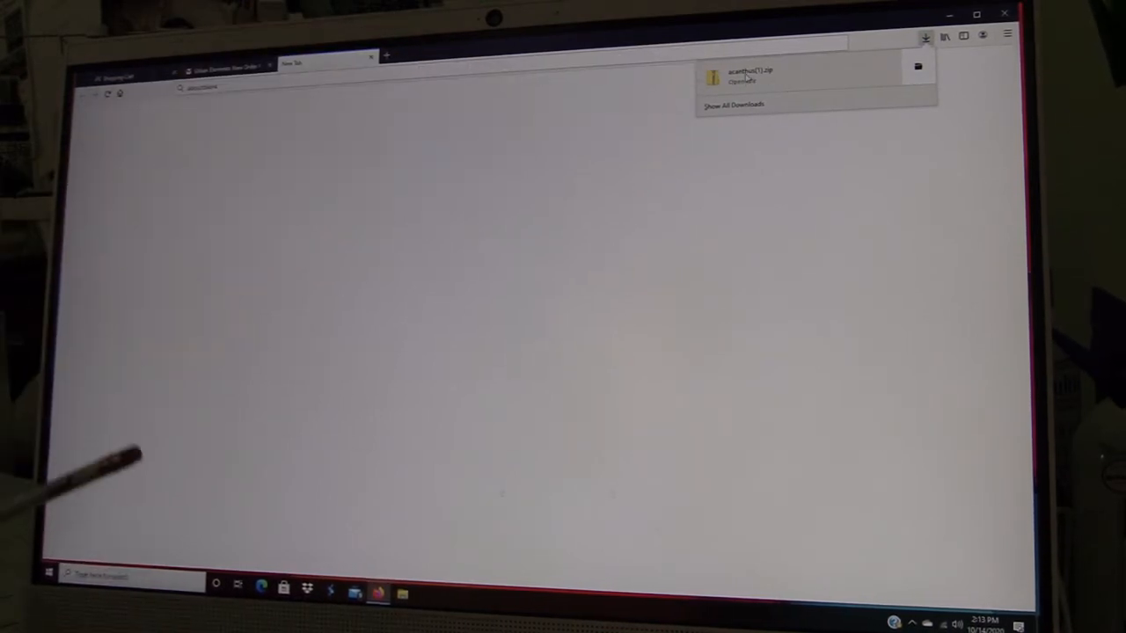
Open acanthus(1).zip from the Firefox downloads panel in File Explorer
click(748, 75)
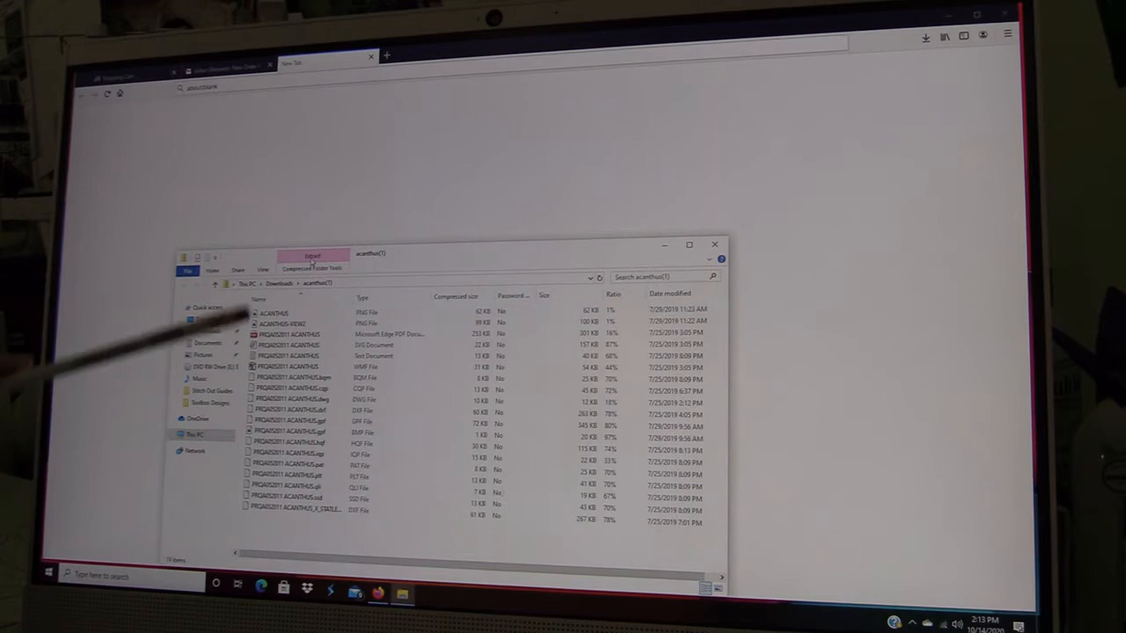
mouse_move(264, 413)
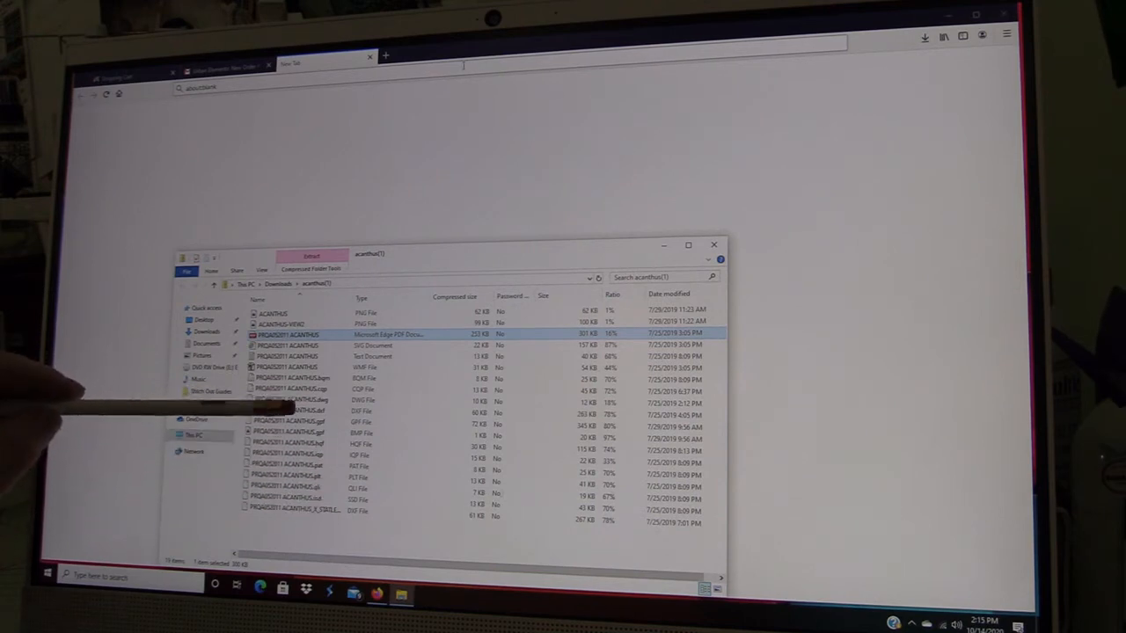
mouse_move(264, 405)
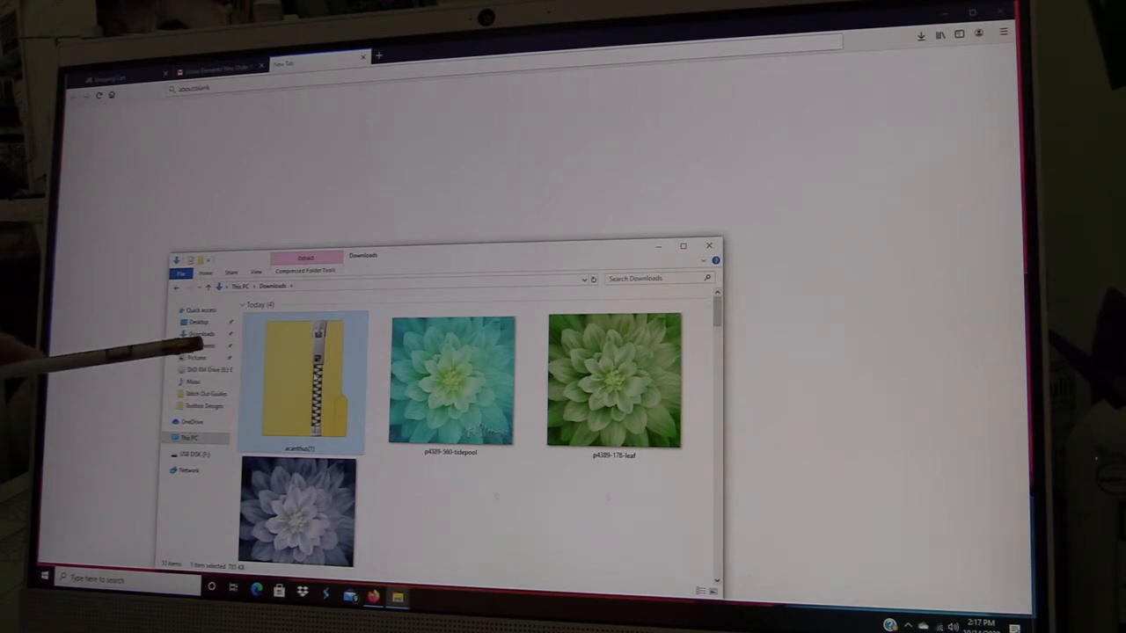
Reopen the acanthus(1) compressed folder from Downloads to list its design files
double_click(303, 383)
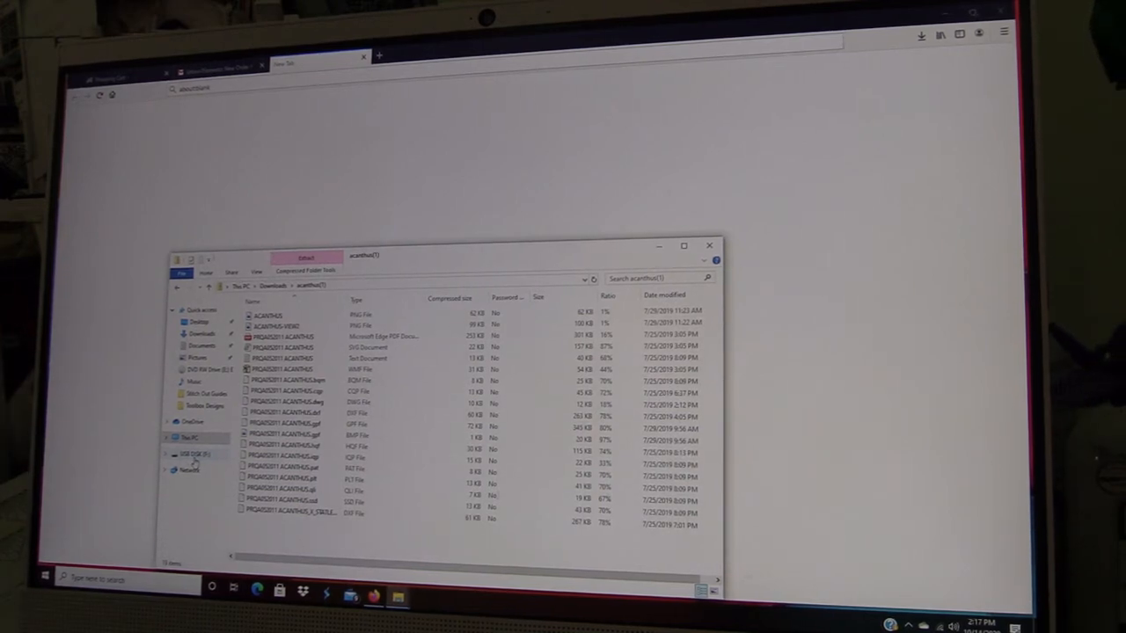
click(308, 380)
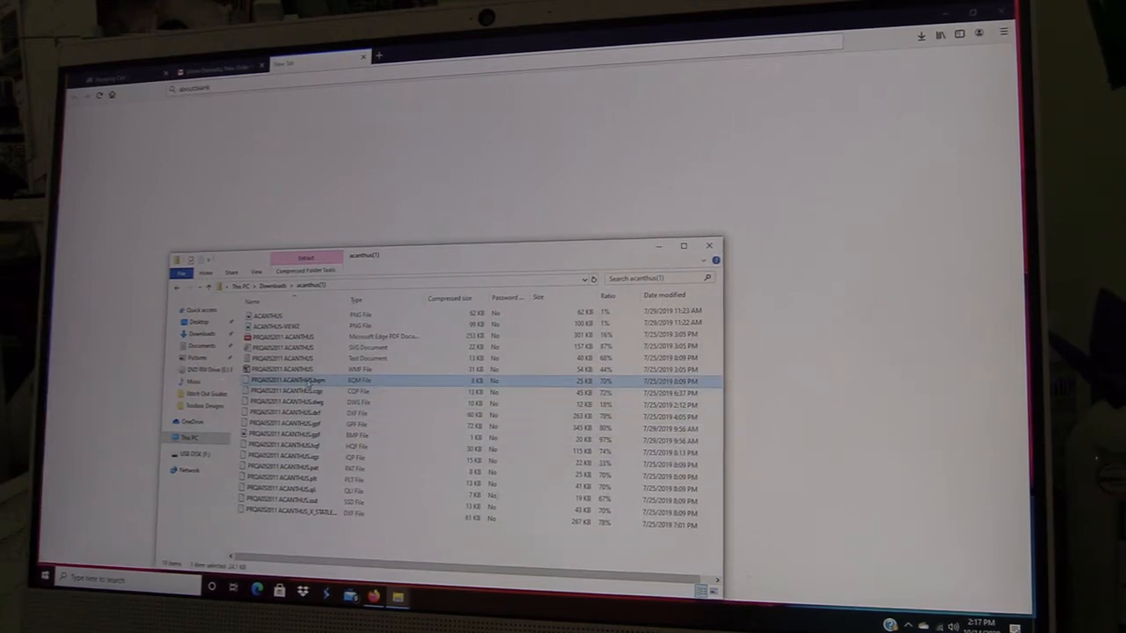
right_click(299, 381)
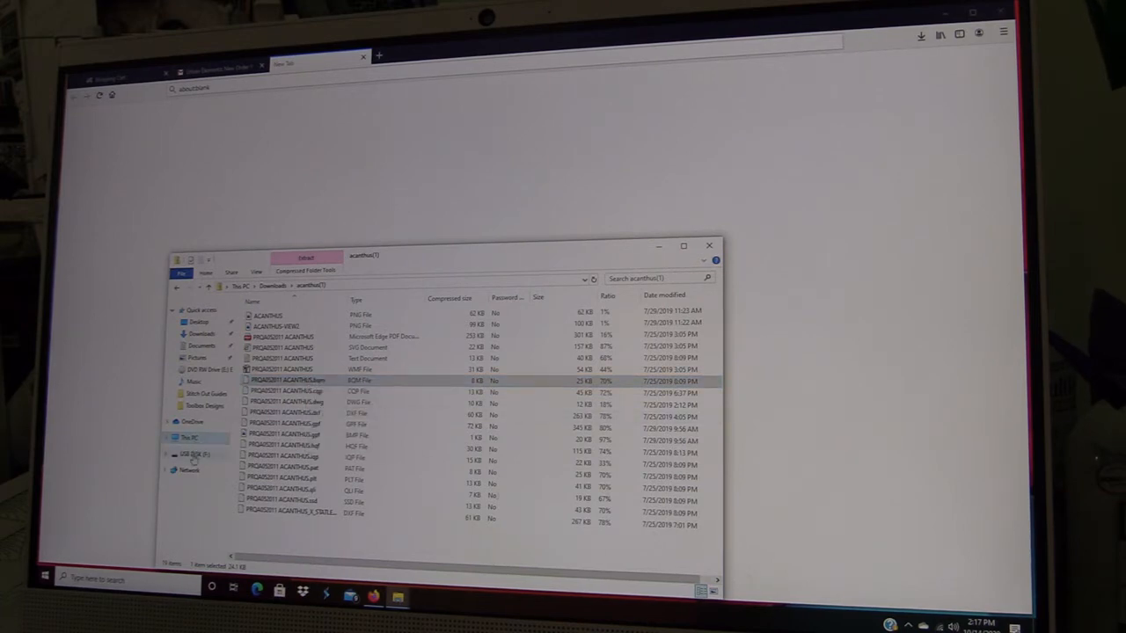
right_click(193, 454)
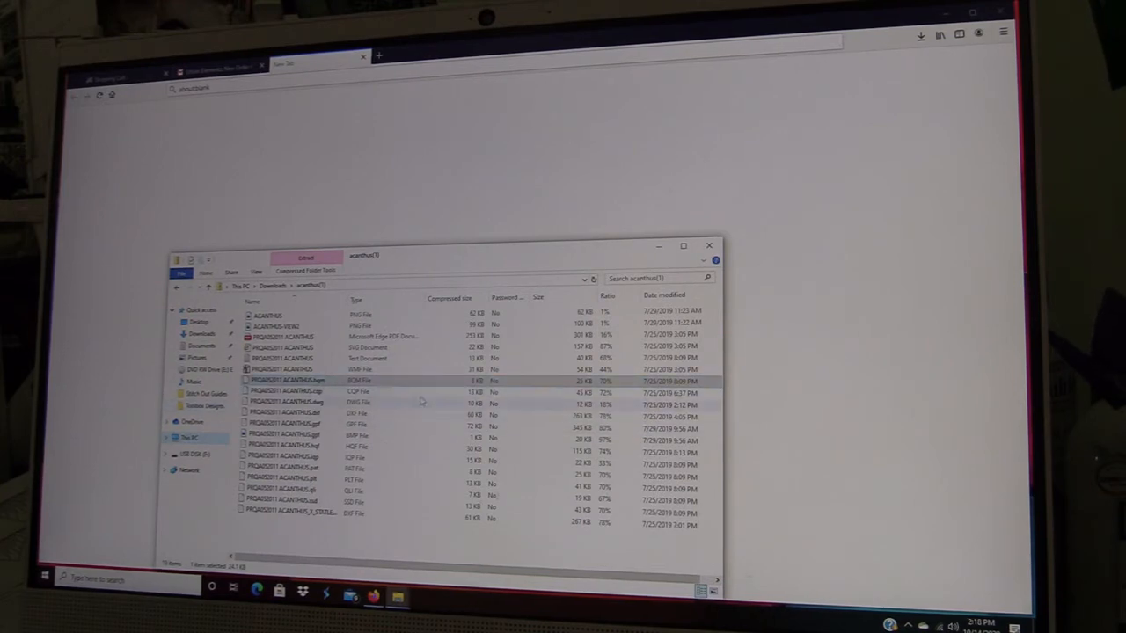
click(291, 381)
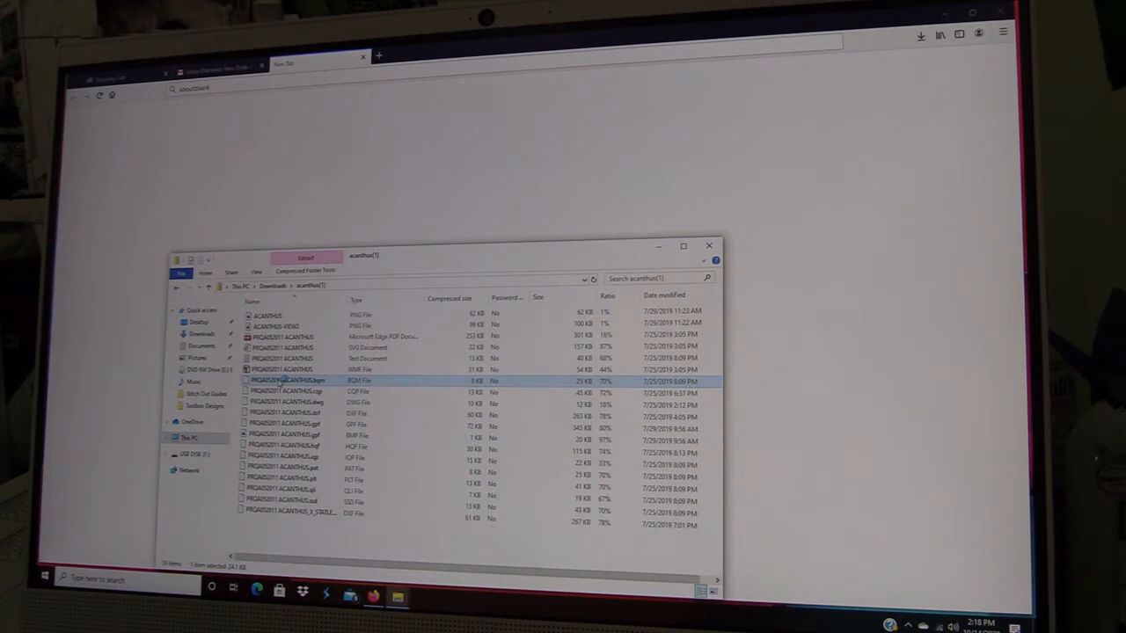
double_click(282, 381)
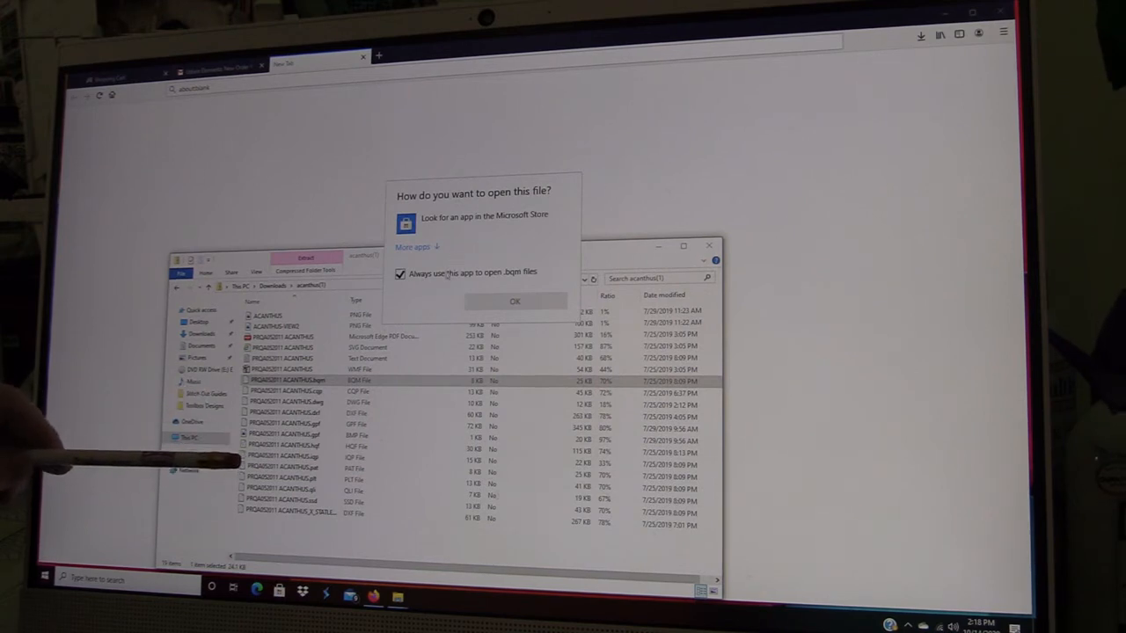
mouse_move(514, 283)
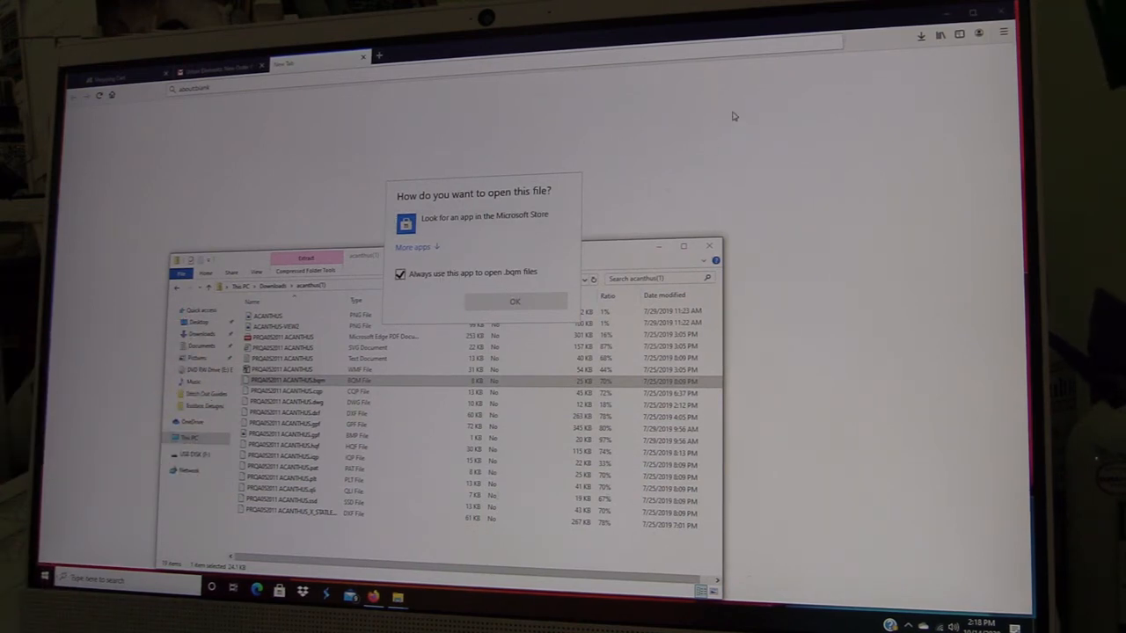
click(514, 301)
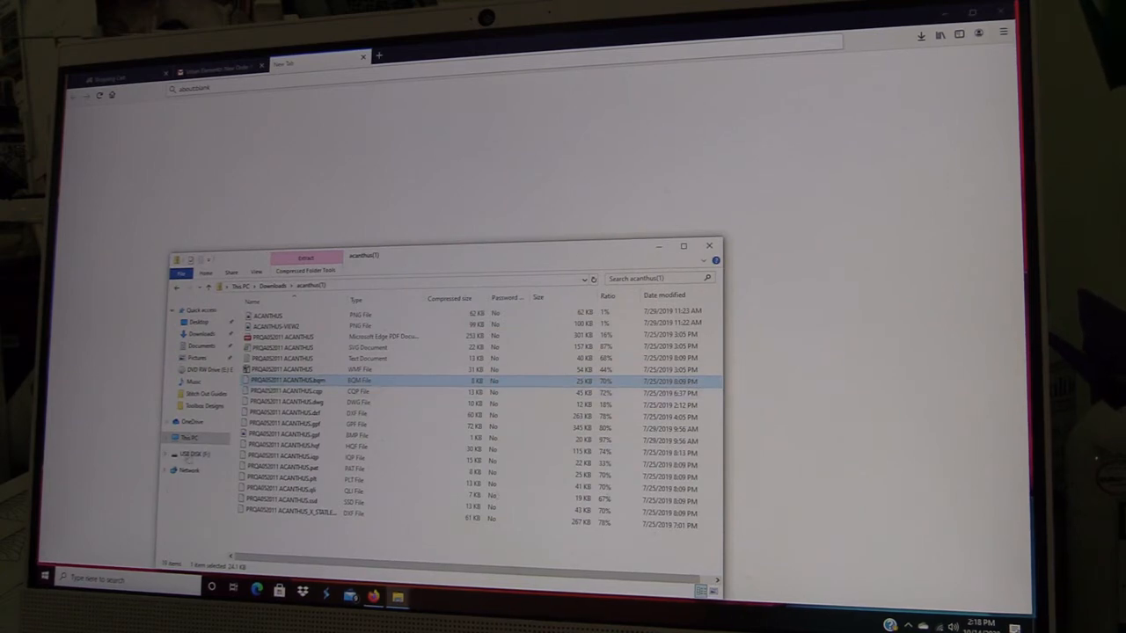
Check that USB DISK (F:) holds the copied Acanthus .bqm file
click(194, 454)
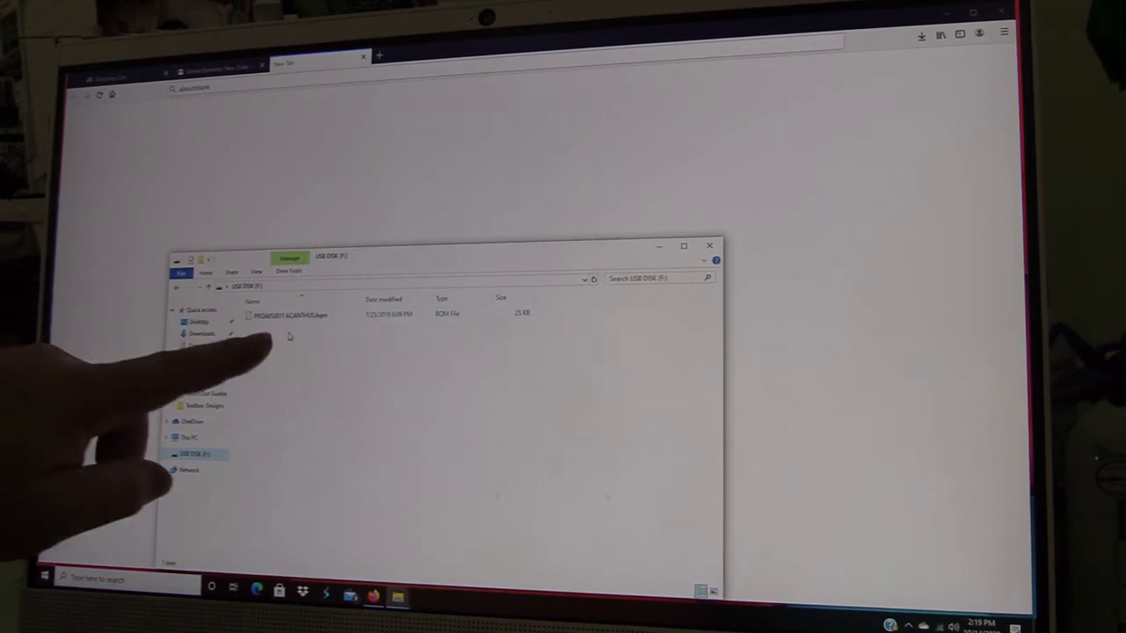
click(290, 314)
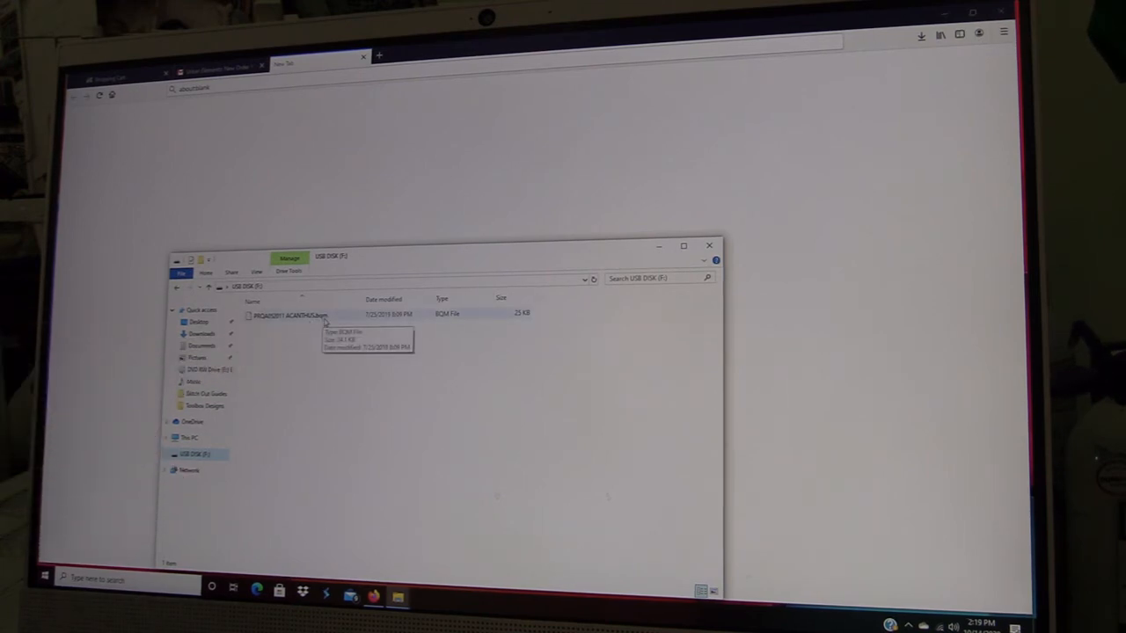
mouse_move(459, 349)
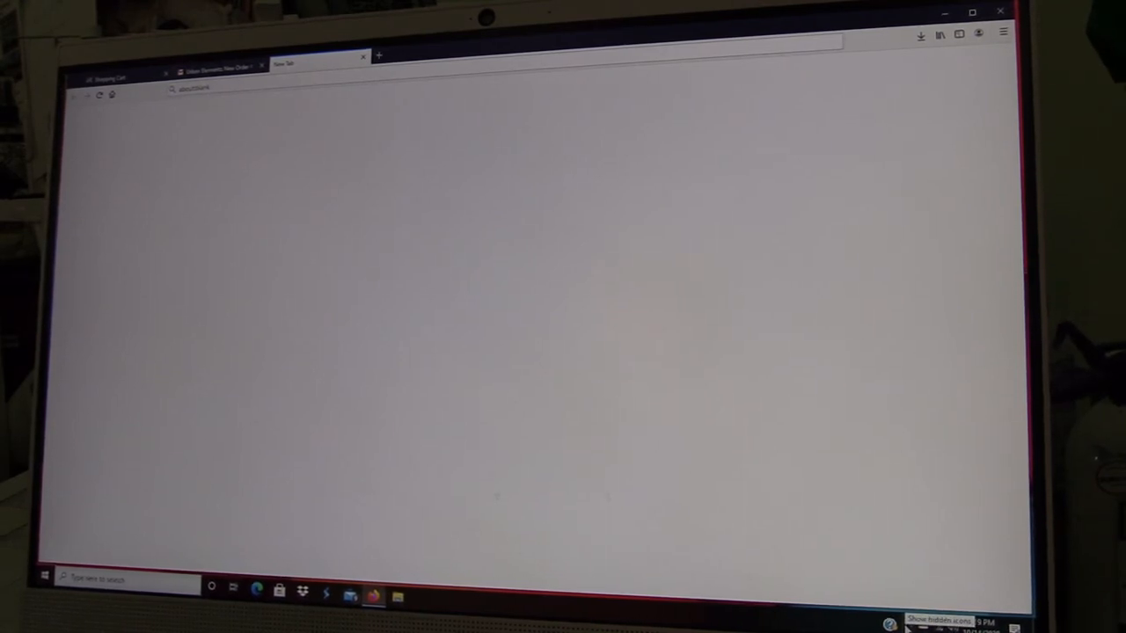
Safely eject the USB drive and return to the Urban Elementz homepage tab
click(881, 599)
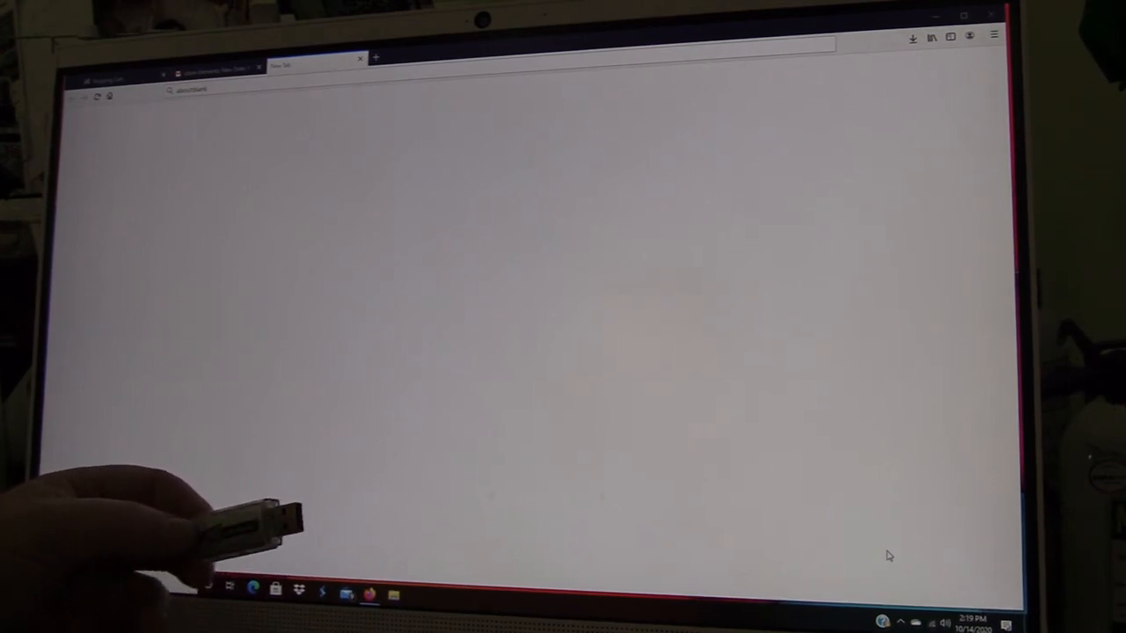
click(216, 68)
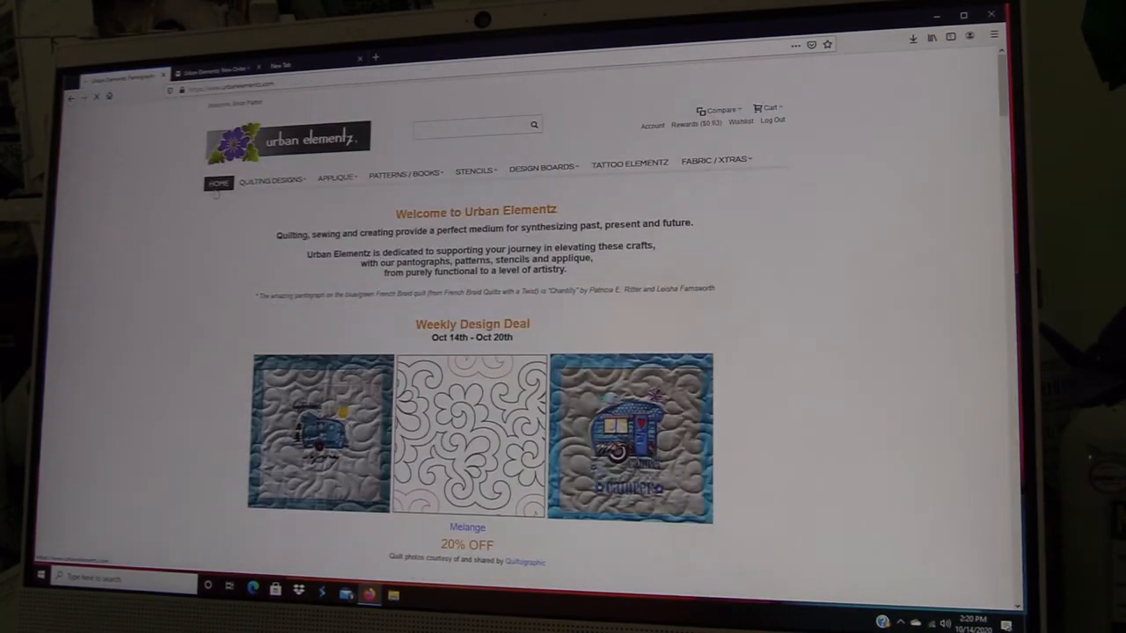
Open the FAQ page from the footer's Information section
scroll(down, 3)
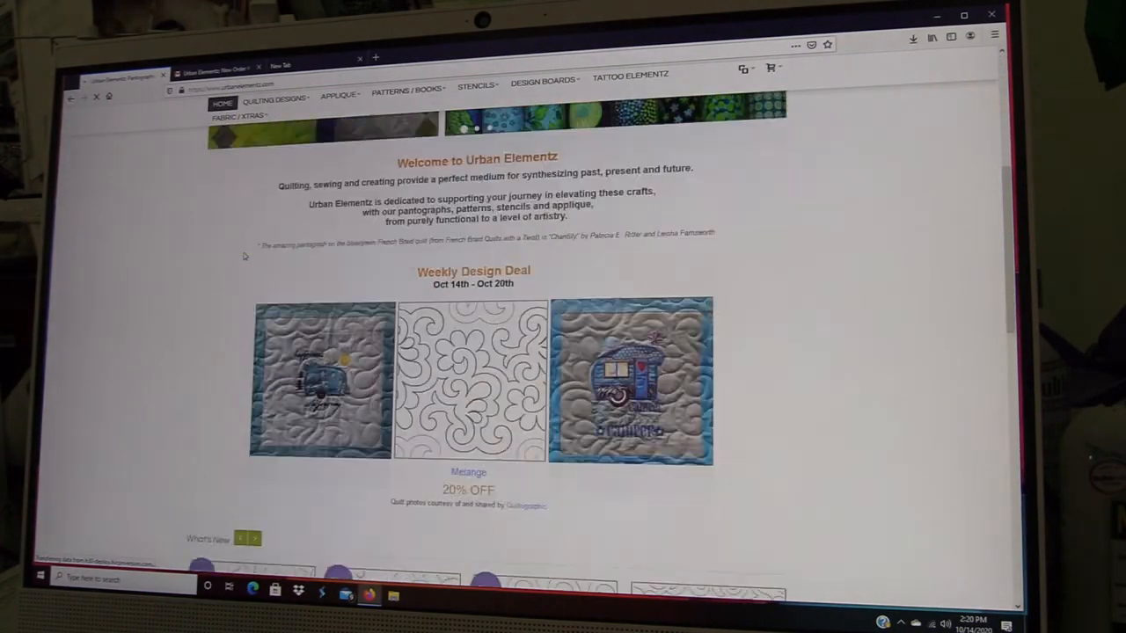
scroll(down, 3)
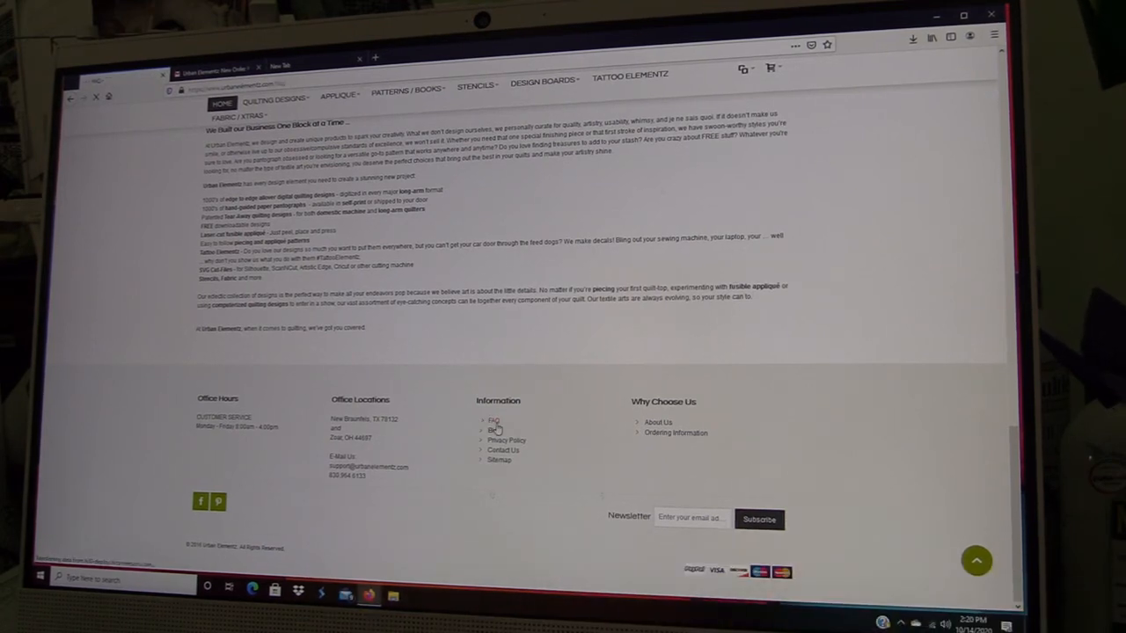
click(493, 421)
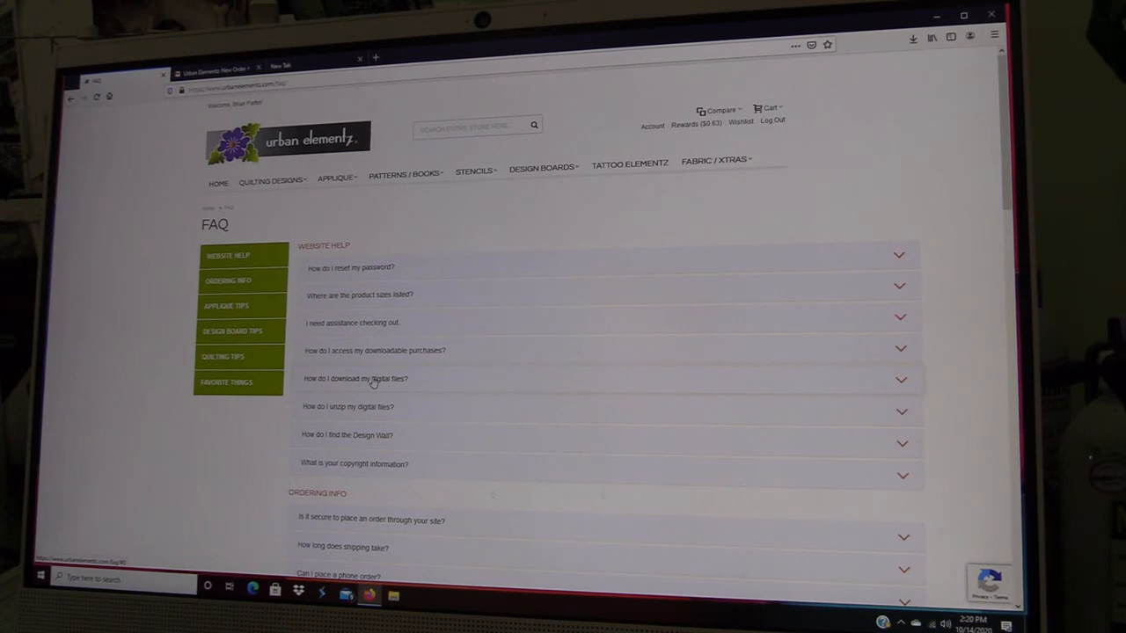
Expand 'How do I download my digital files?' and 'What digital format do I need...' answers
click(356, 378)
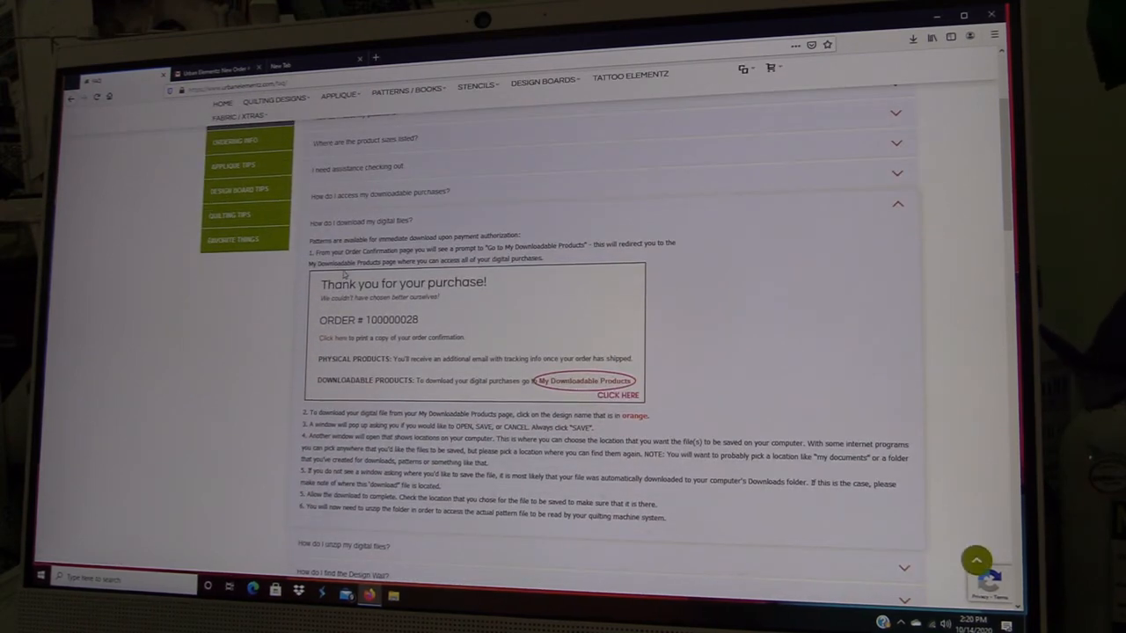
scroll(down, 3)
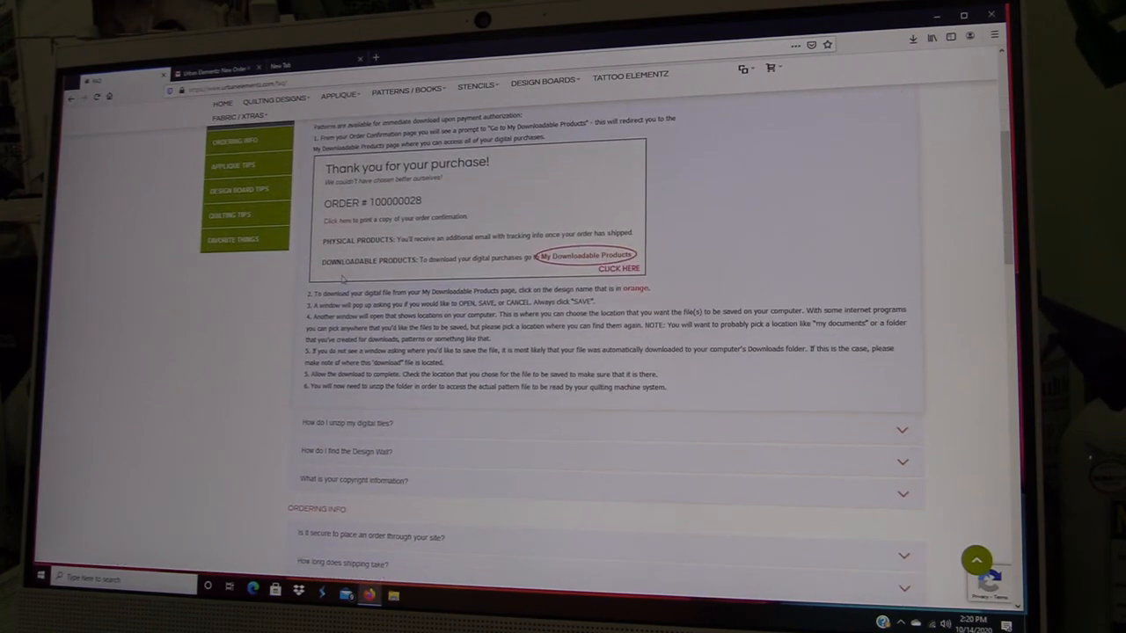
scroll(down, 3)
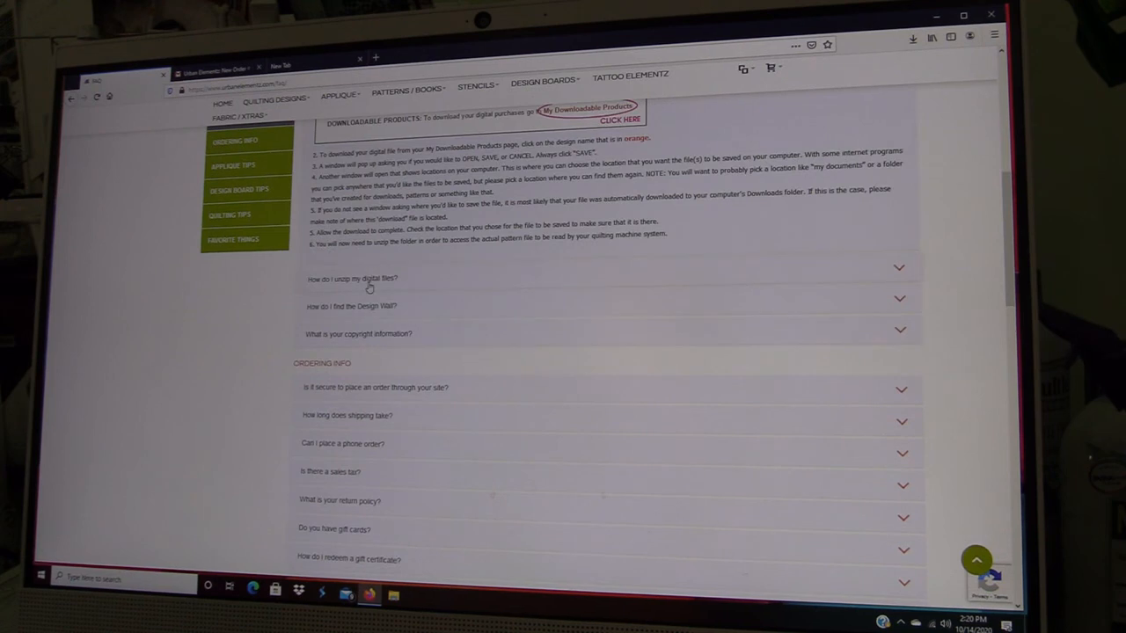
scroll(down, 3)
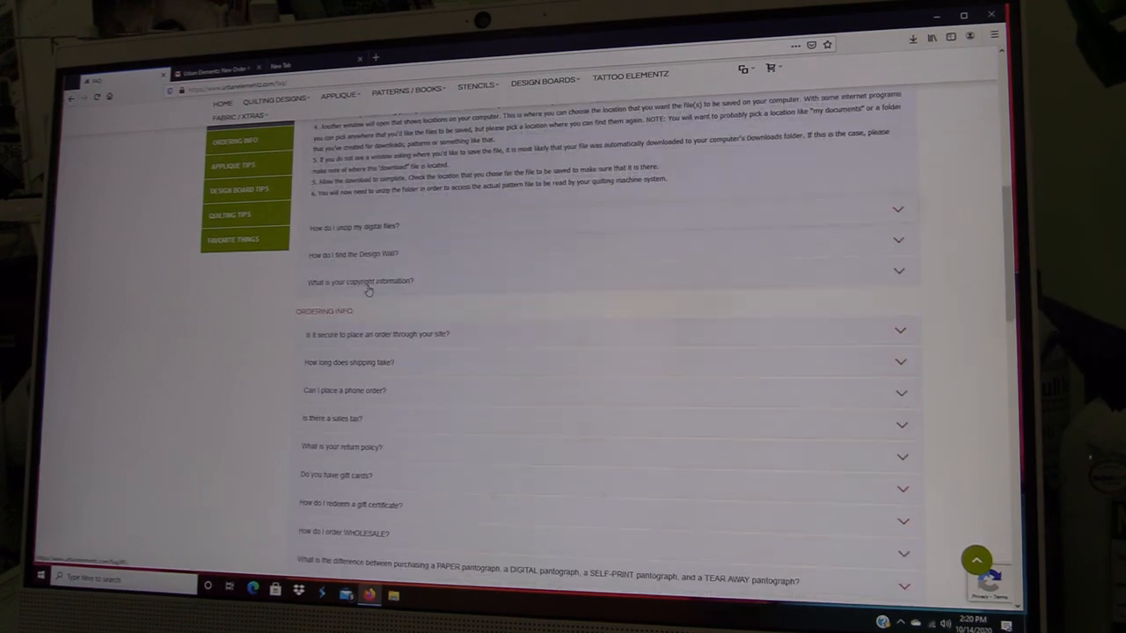
scroll(down, 3)
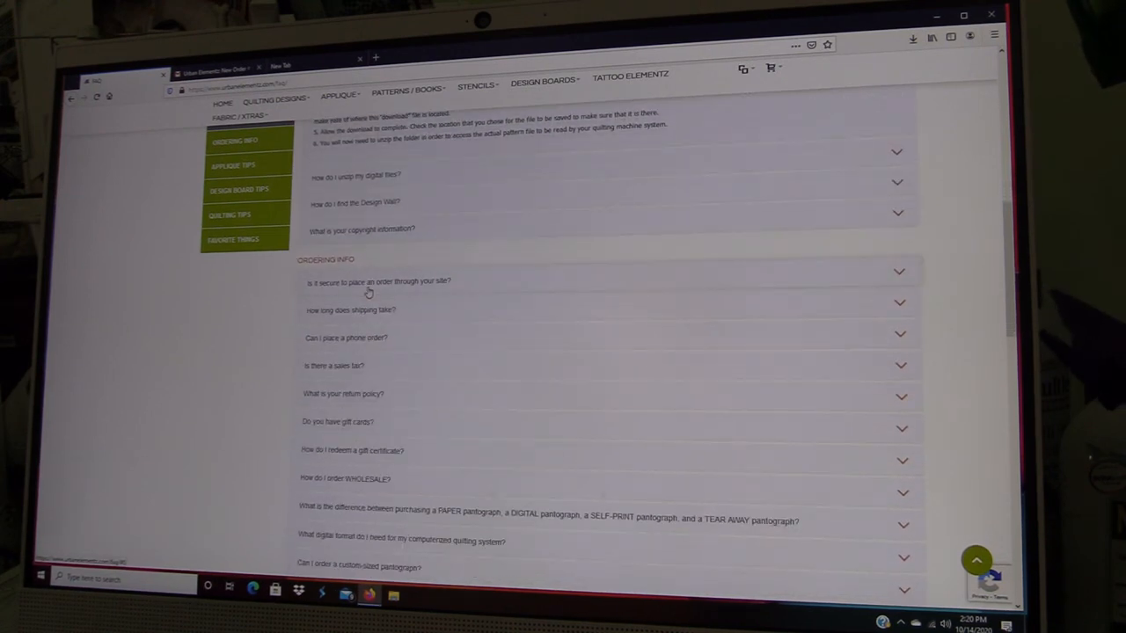
scroll(down, 3)
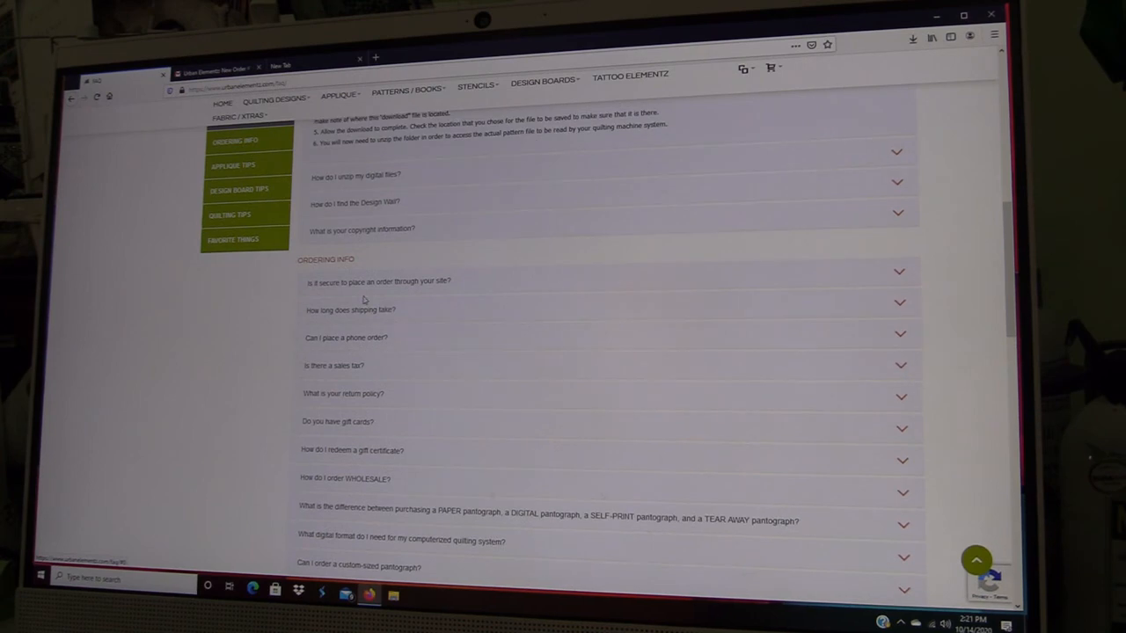
scroll(down, 3)
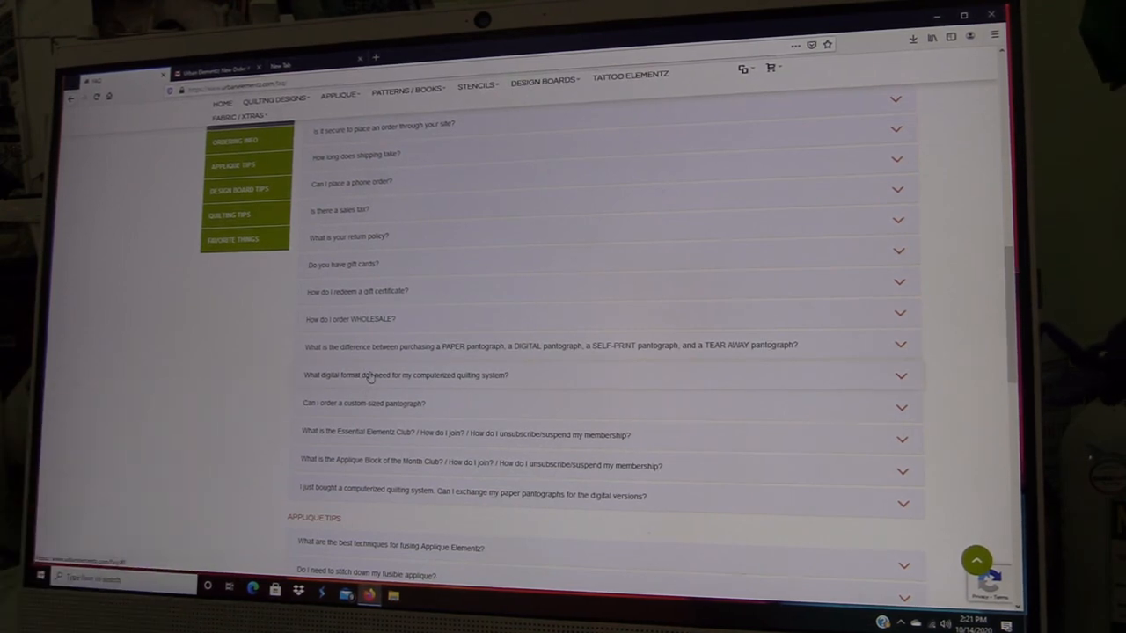
click(406, 374)
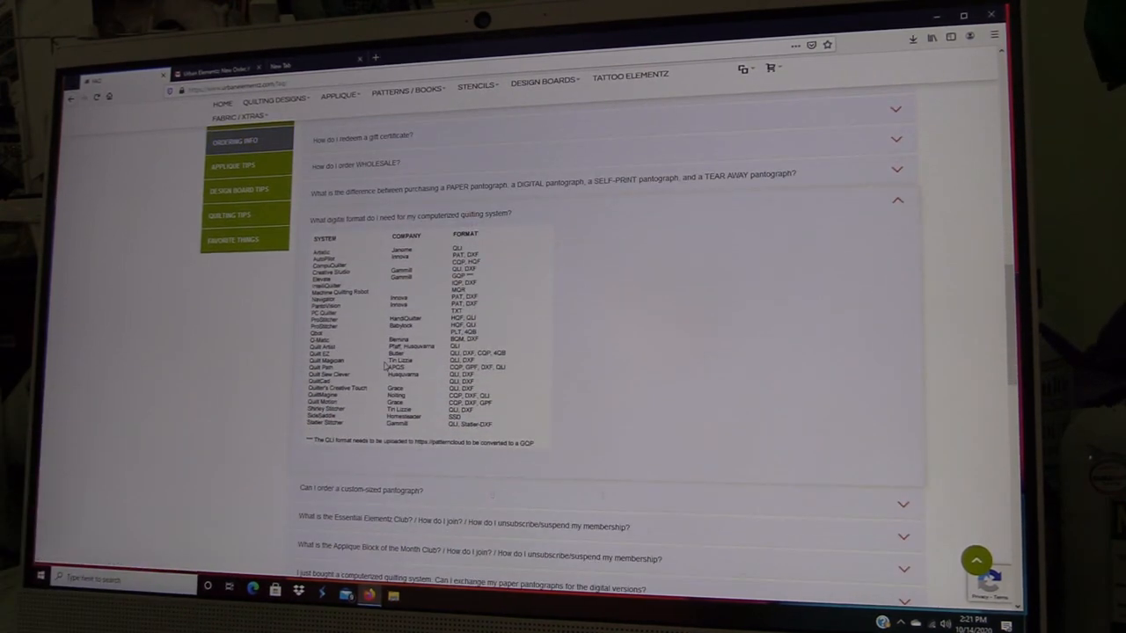